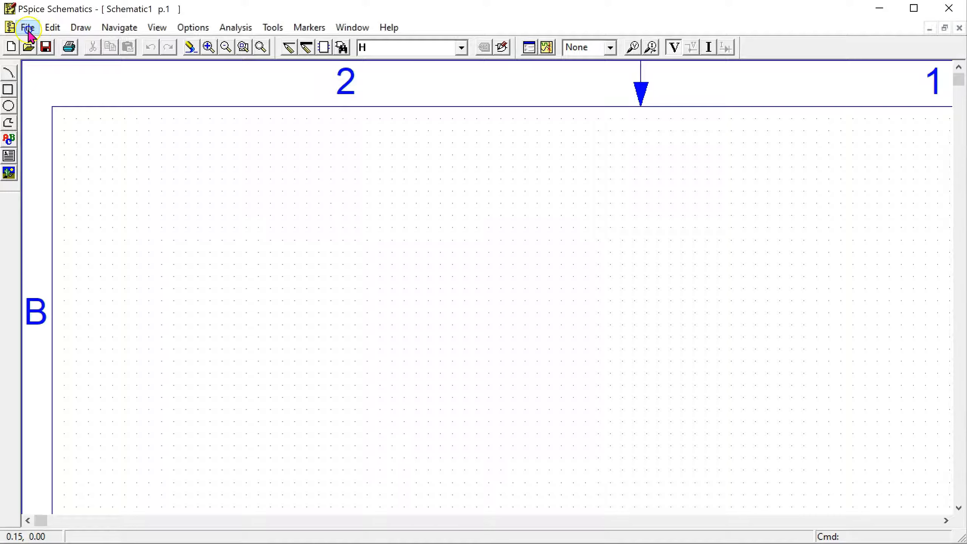
# Save the empty schematic as Testing in the Node Voltage Method - Pspice folder
pyautogui.click(27, 28)
pyautogui.write('Testing')
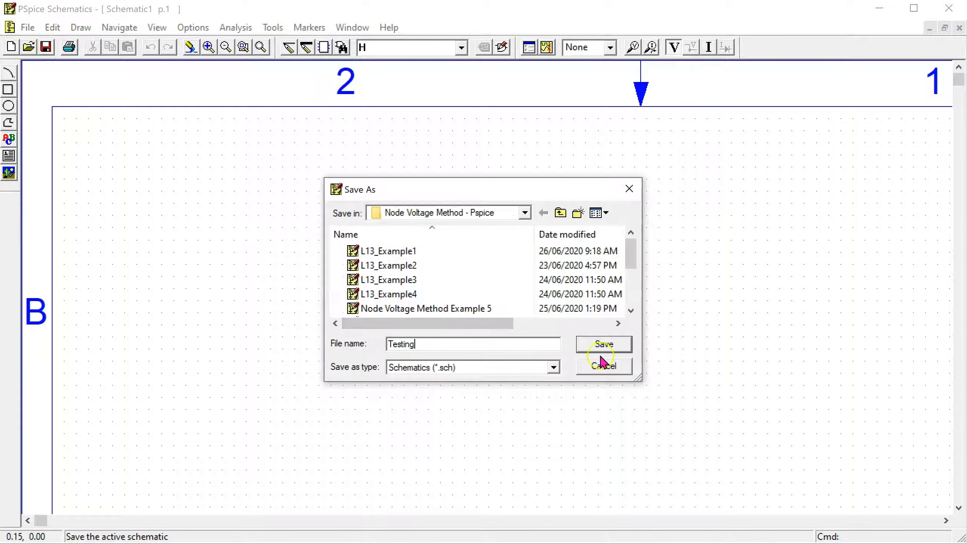
pyautogui.click(604, 345)
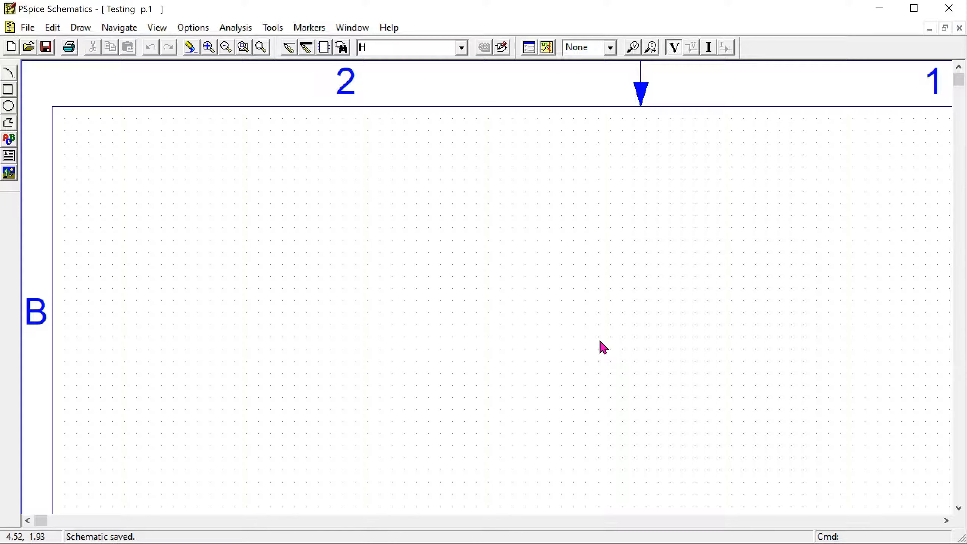
pyautogui.moveTo(124, 33)
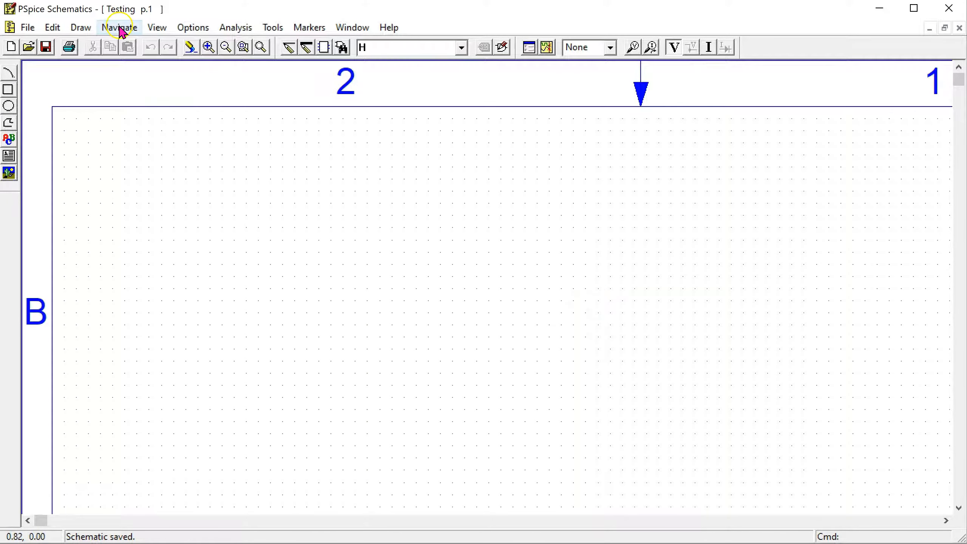
# Bring up the advanced Part Browser with symbol preview via Draw > Get New Part
pyautogui.click(80, 27)
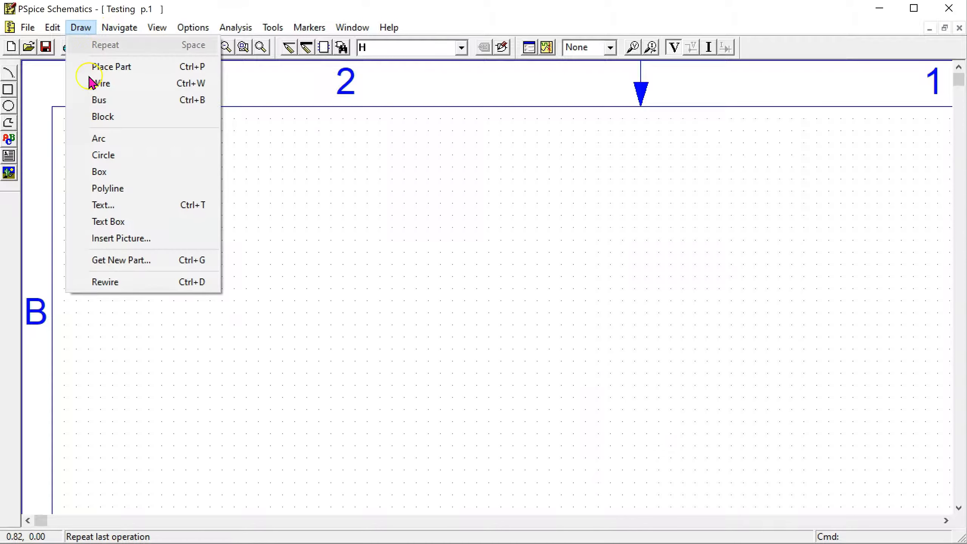
pyautogui.moveTo(142, 265)
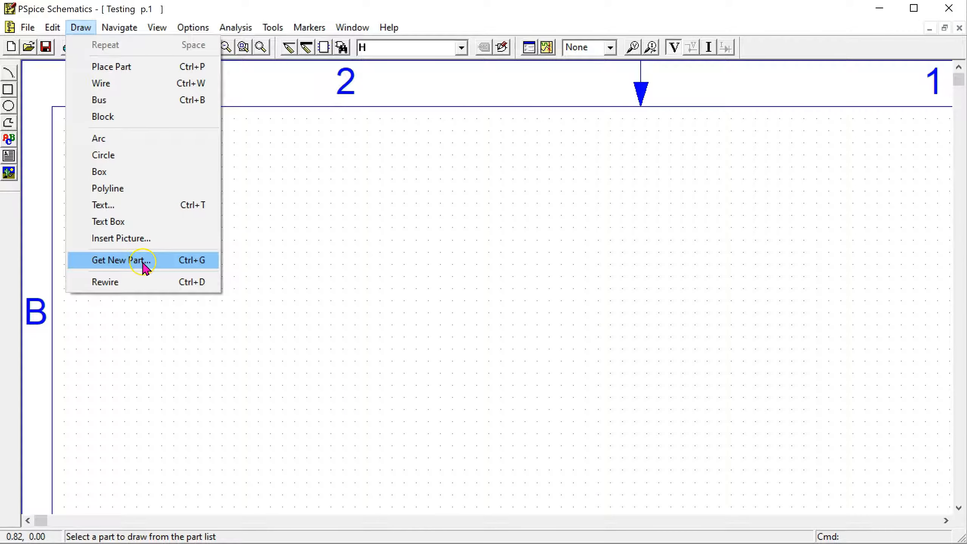
pyautogui.moveTo(198, 272)
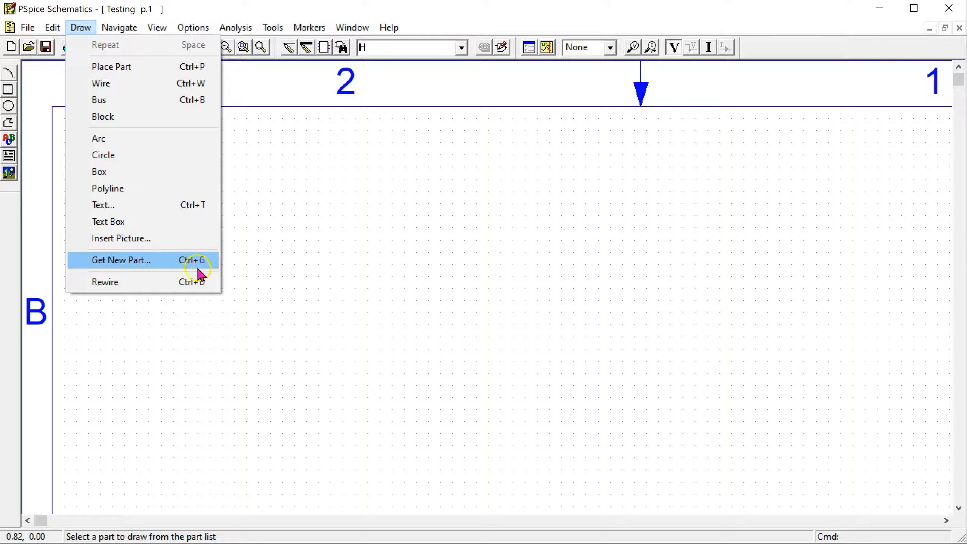
pyautogui.click(121, 260)
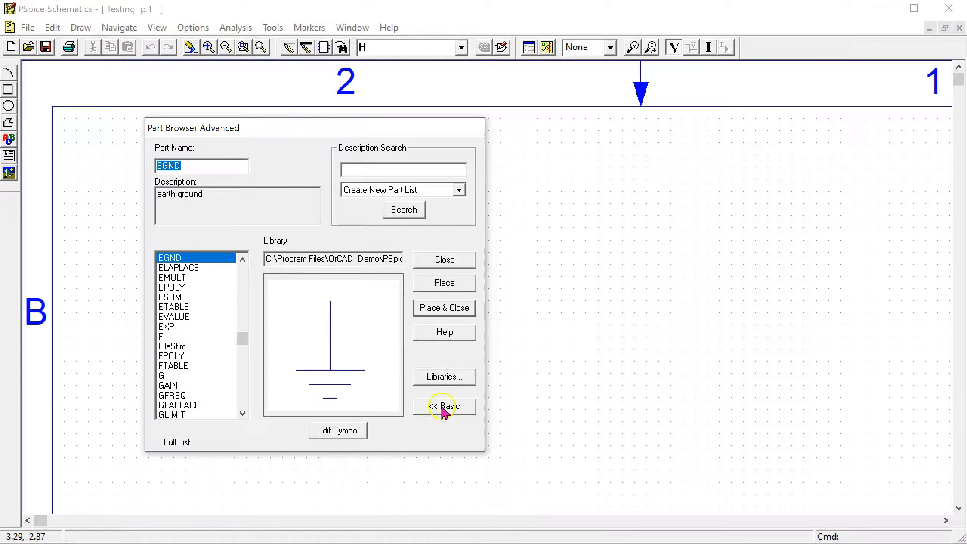
pyautogui.click(441, 406)
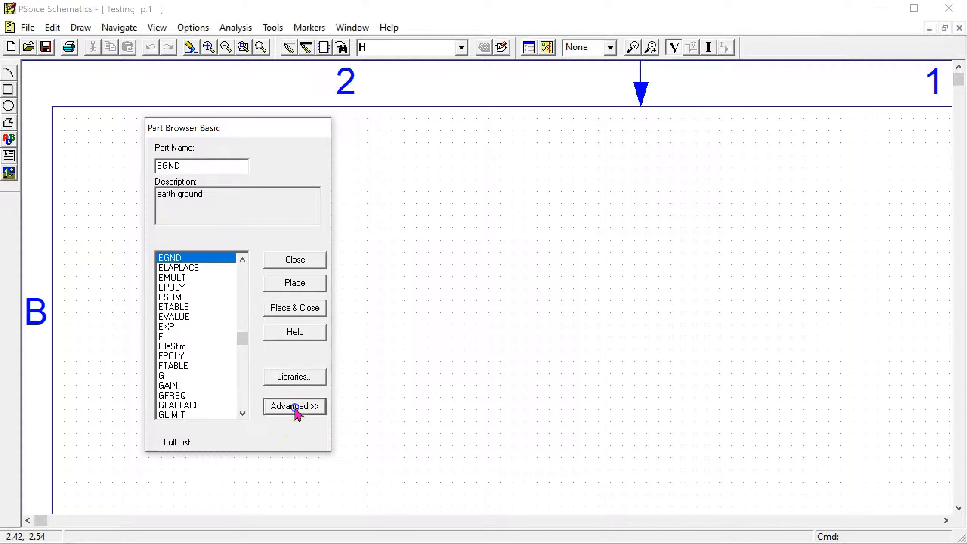
pyautogui.click(295, 407)
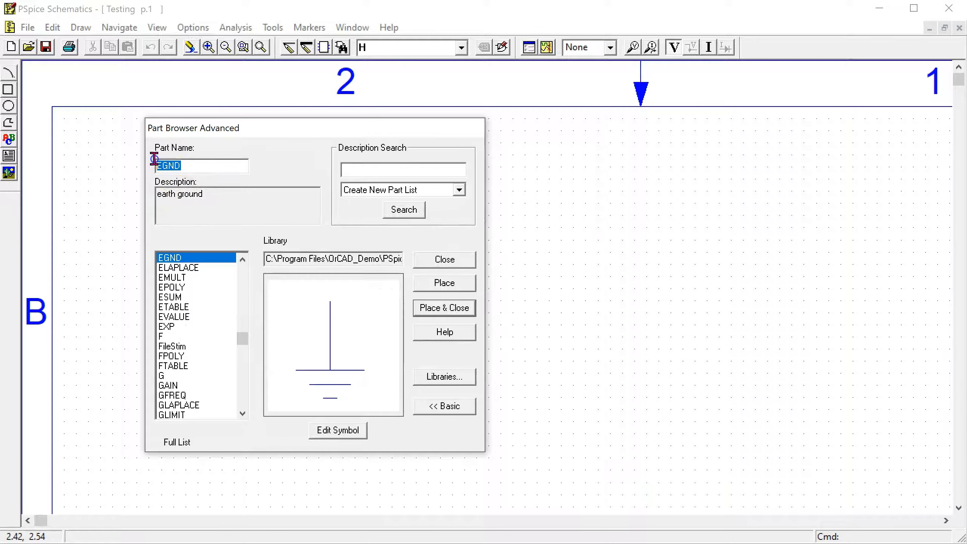
# Place three resistors R1–R3 across the canvas from the part browser
pyautogui.write('r')
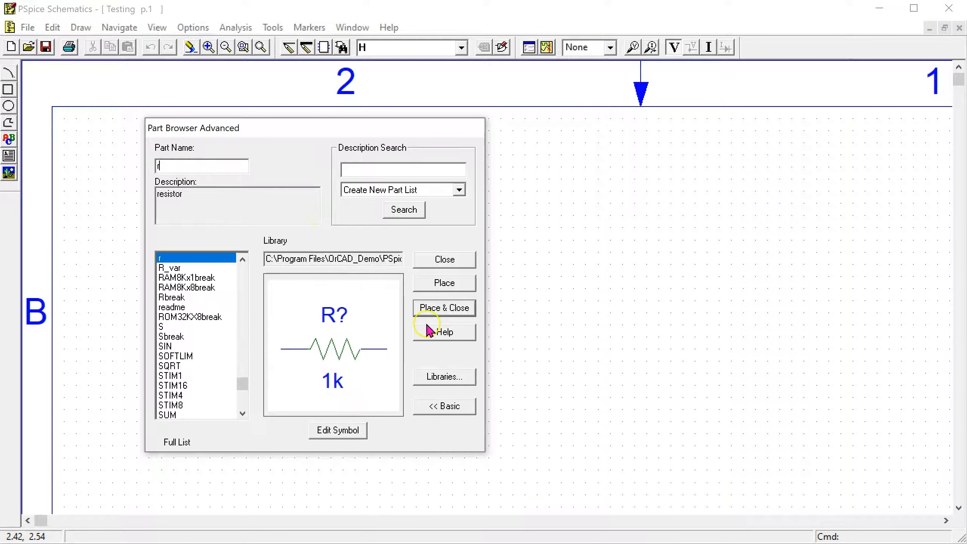
pyautogui.click(444, 283)
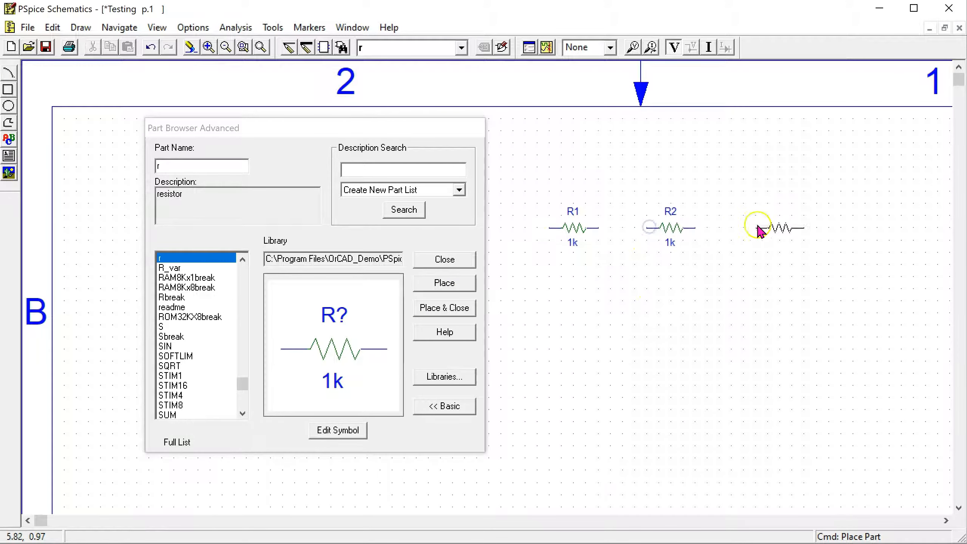
pyautogui.click(758, 229)
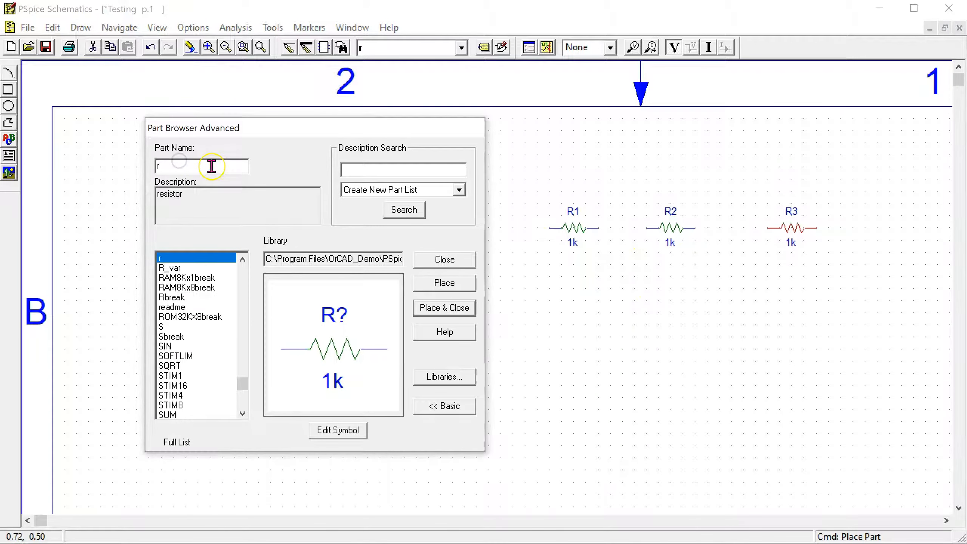
# Place an earth ground EGND and a DC voltage source VDC on the canvas
pyautogui.write('e')
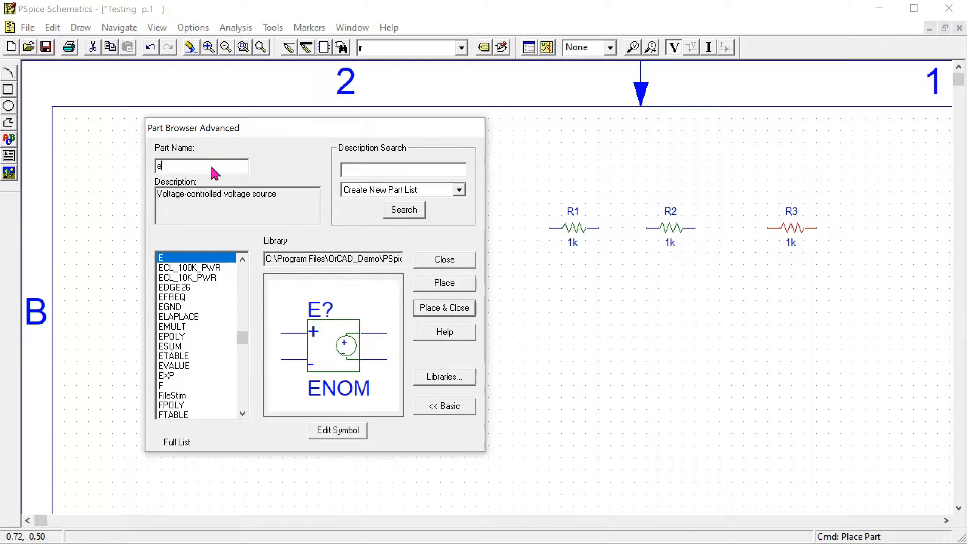
pyautogui.write('gnd')
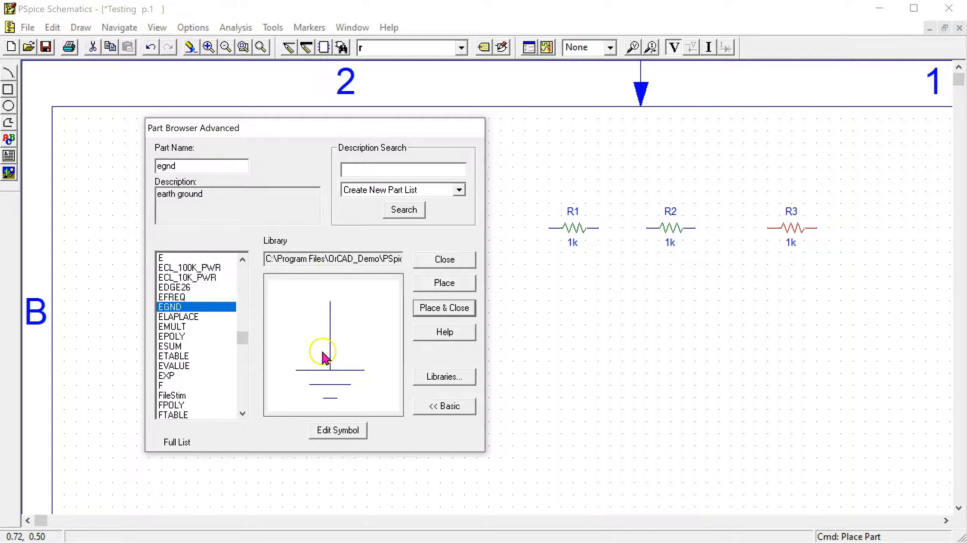
pyautogui.moveTo(432, 287)
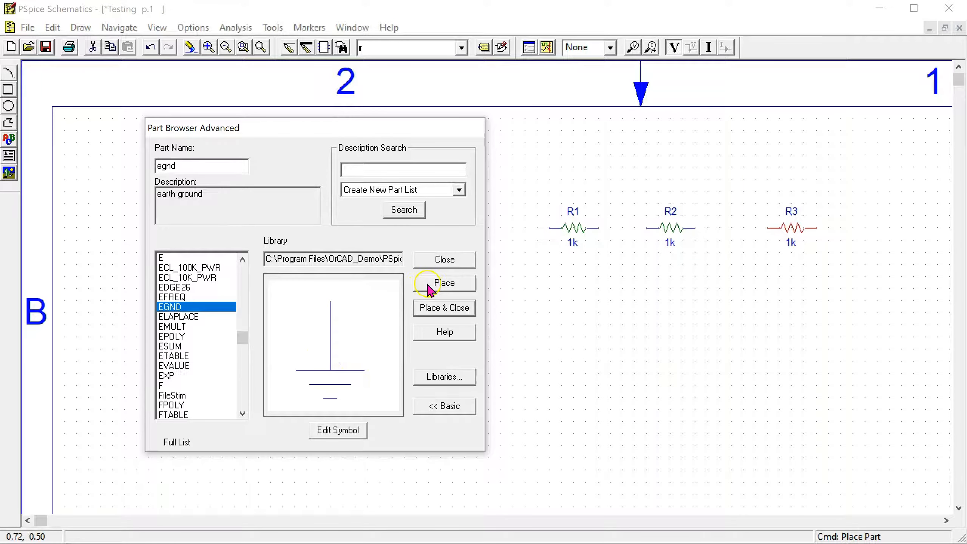
pyautogui.click(444, 283)
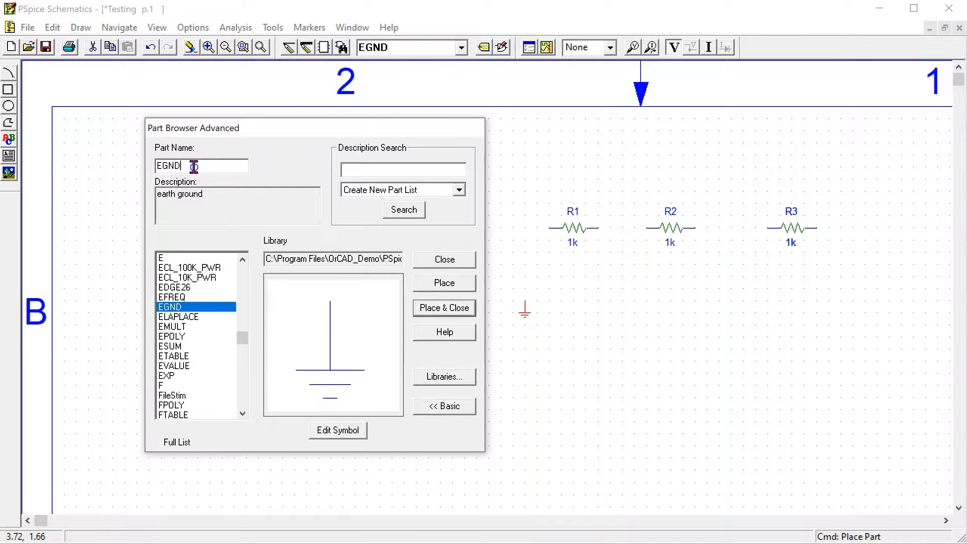
pyautogui.write('vo')
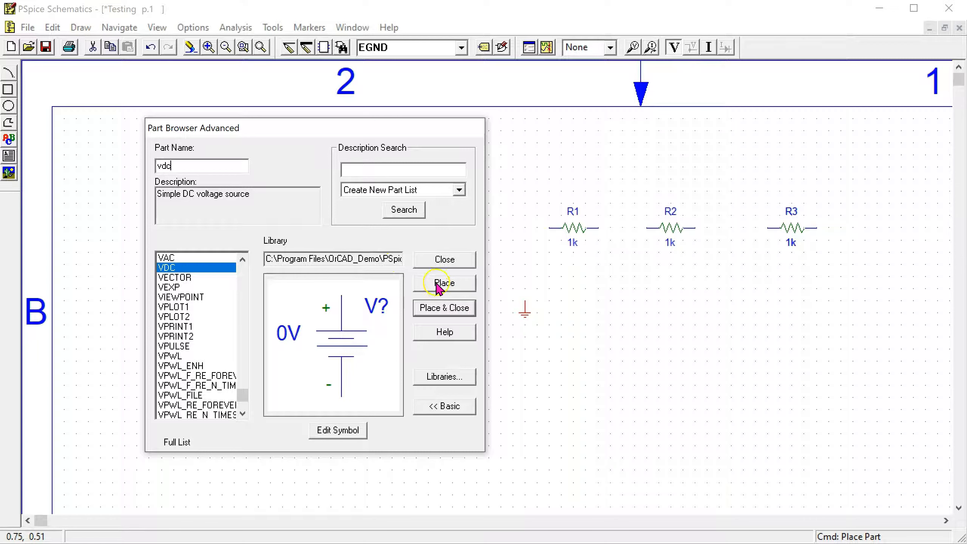
pyautogui.click(444, 283)
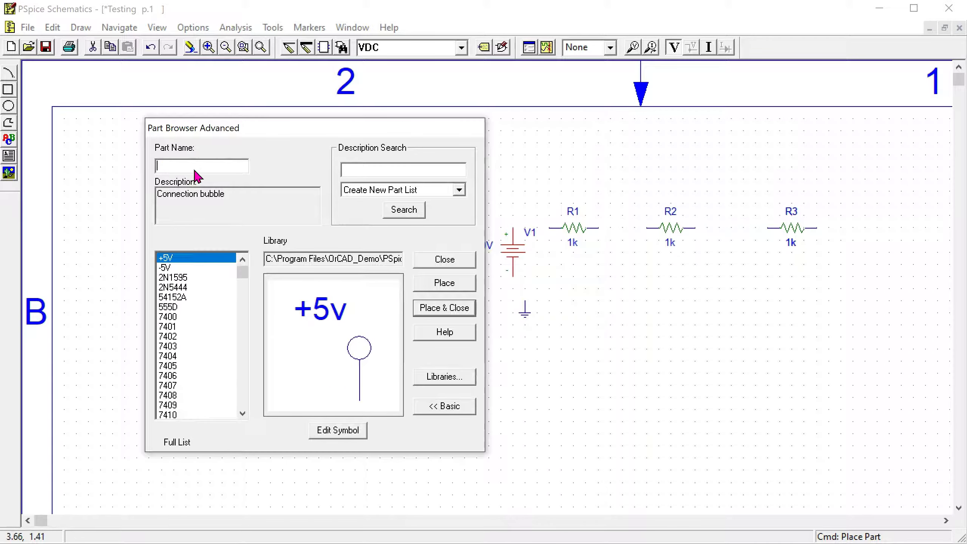
# Place a DC current source IDC to the right of the resistors and close the browser
pyautogui.write('Idc')
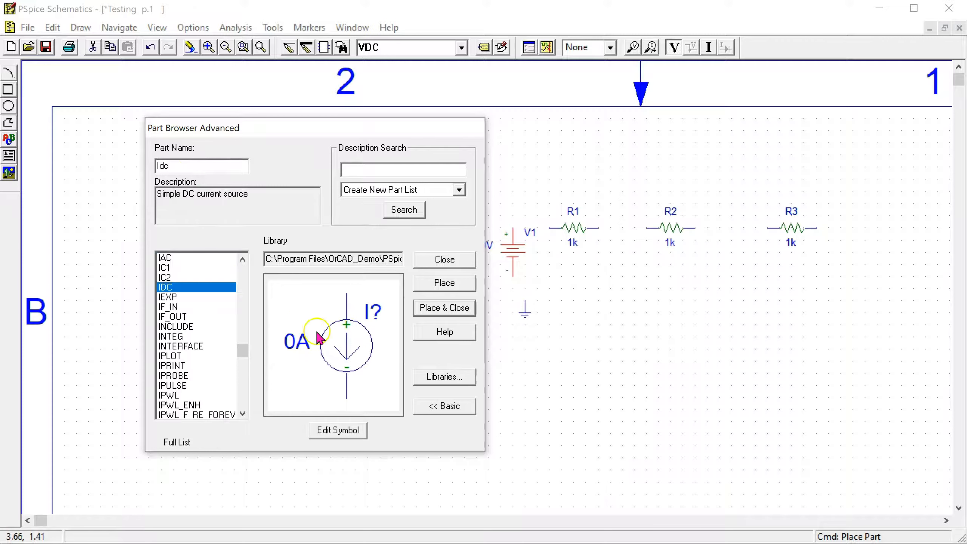
pyautogui.click(444, 309)
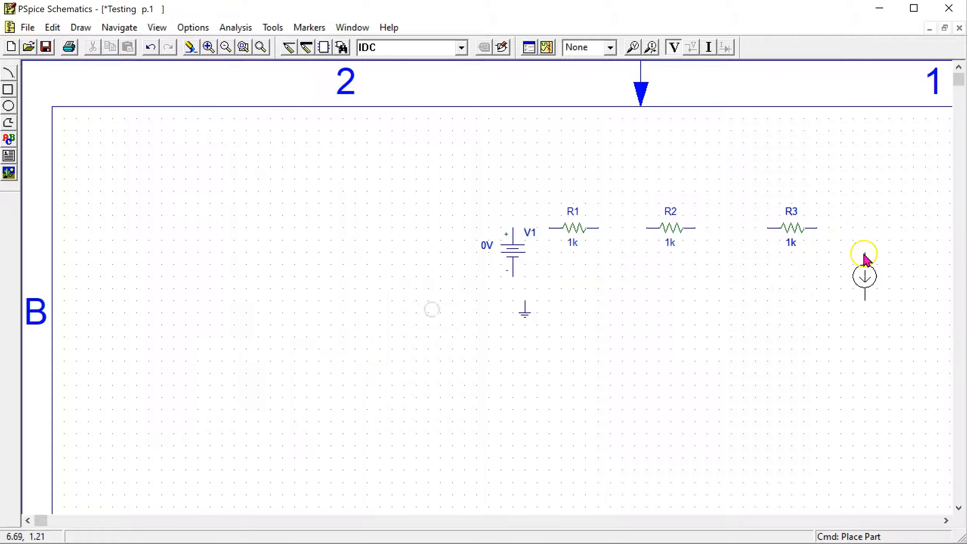
pyautogui.click(865, 256)
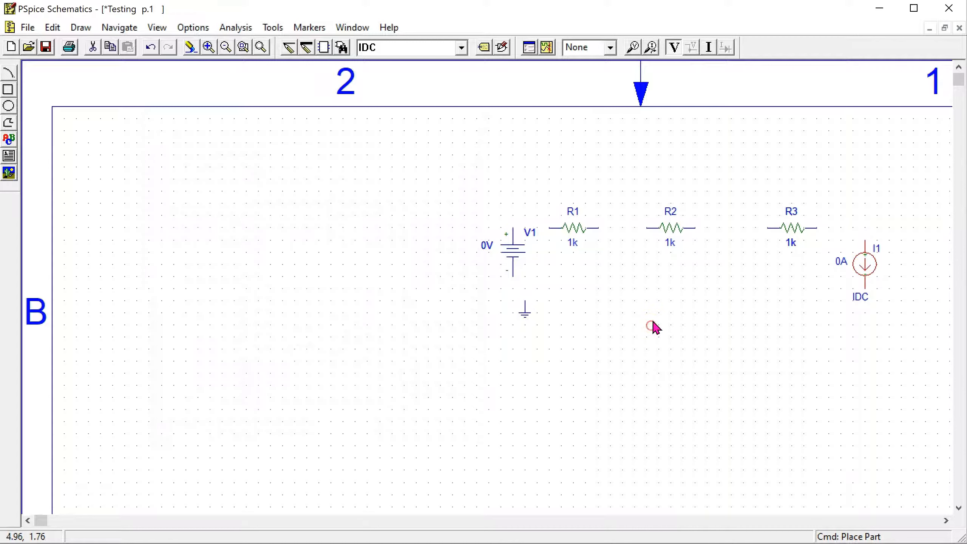
pyautogui.moveTo(284, 132)
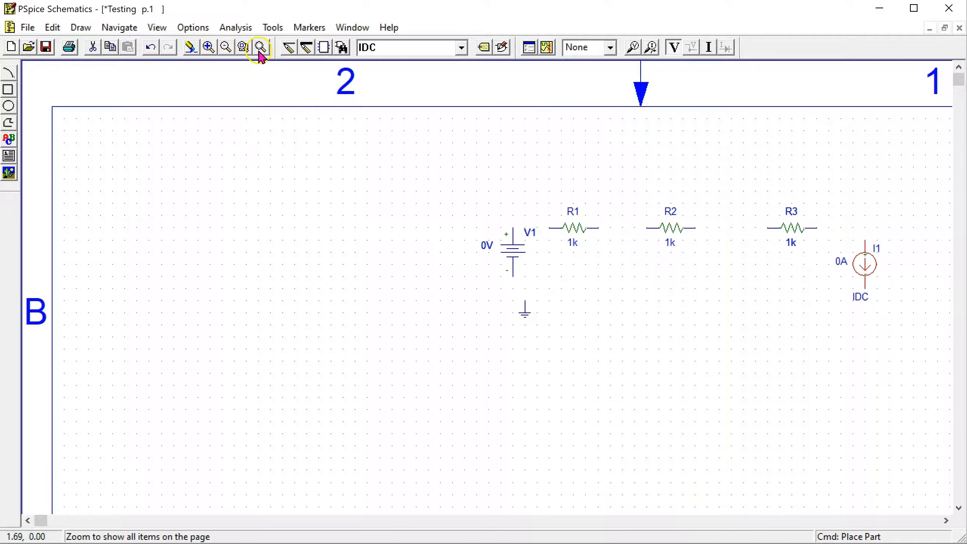
pyautogui.moveTo(261, 46)
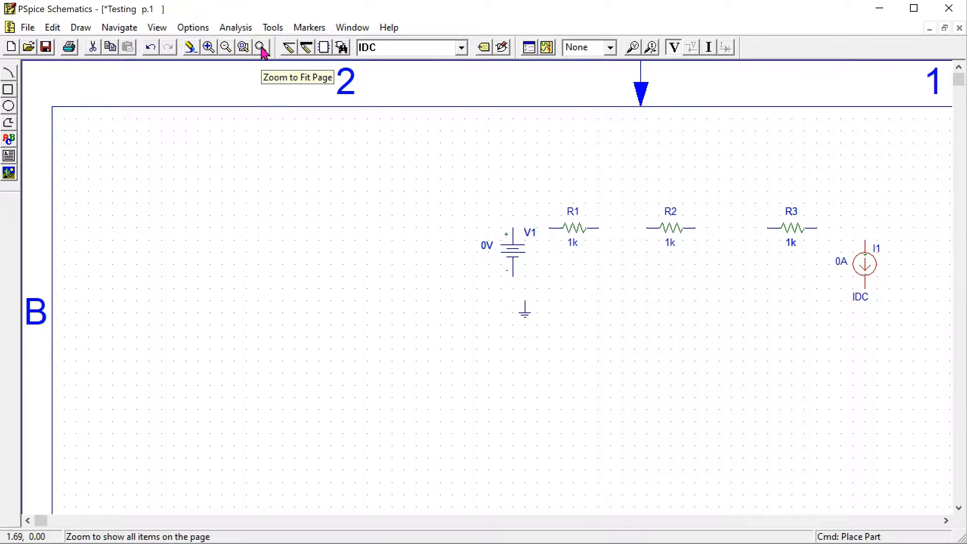
# Fit the view to the page and rotate R2, R3 and I1 vertical, then save
pyautogui.click(260, 46)
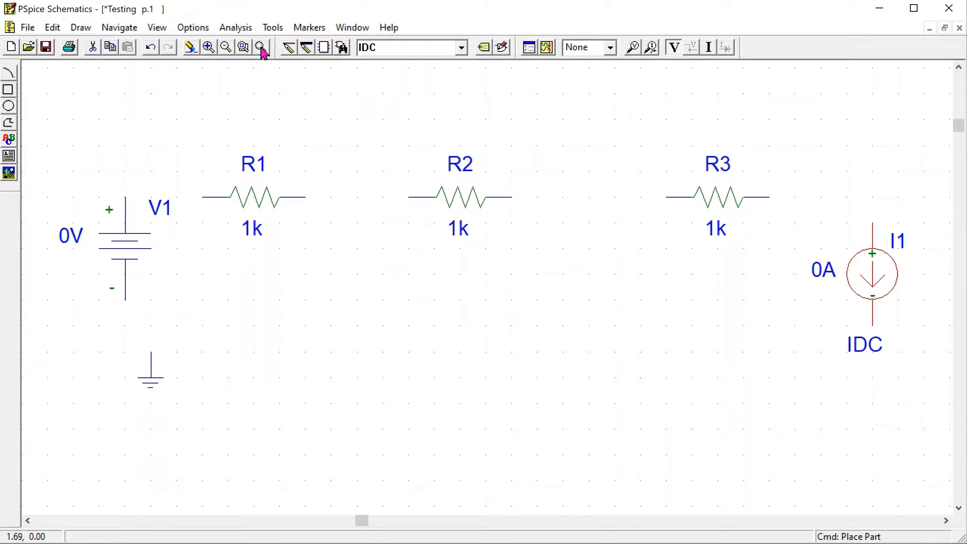
pyautogui.moveTo(467, 208)
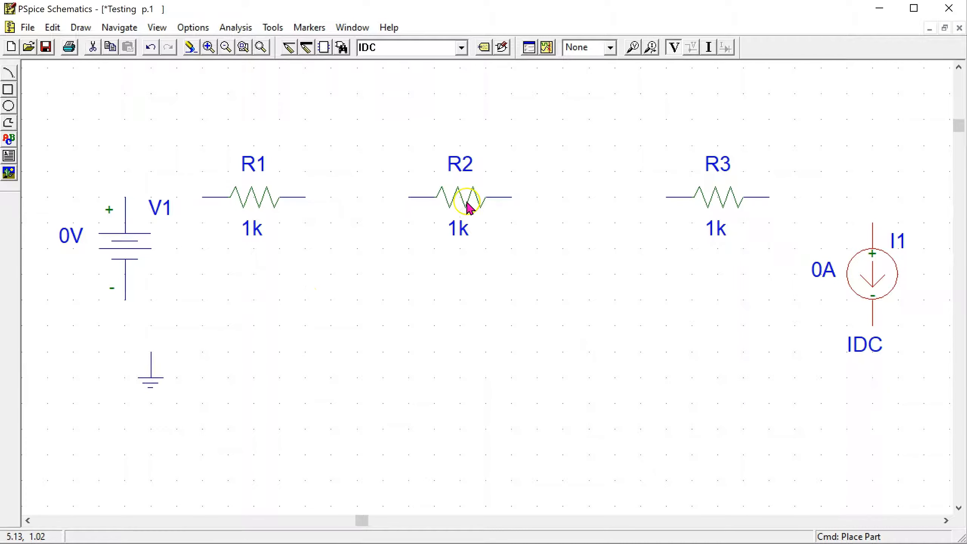
pyautogui.click(466, 201)
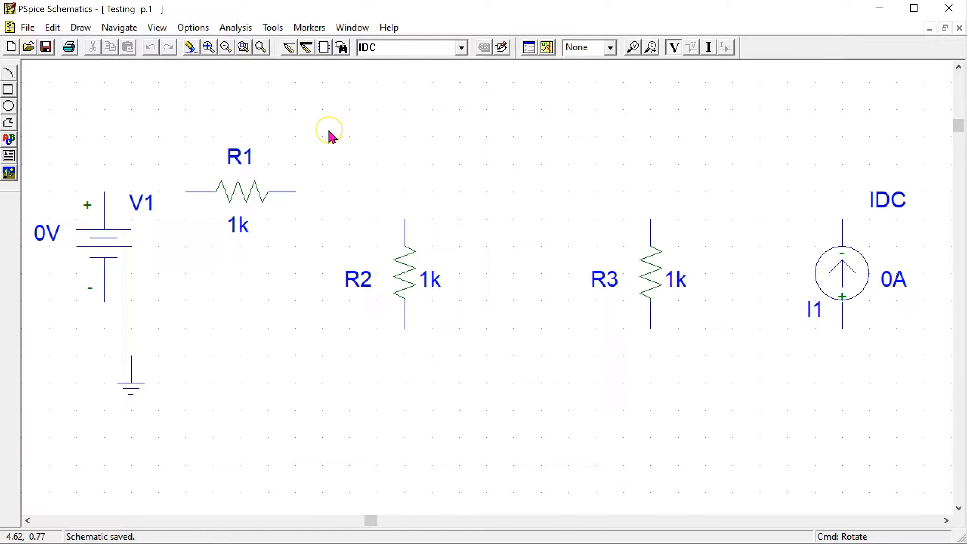
pyautogui.moveTo(325, 124)
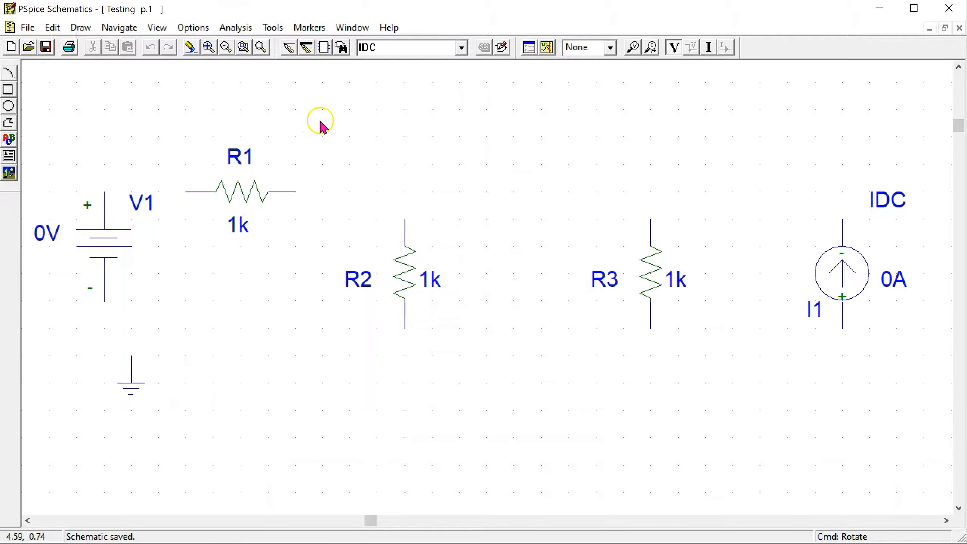
pyautogui.moveTo(289, 48)
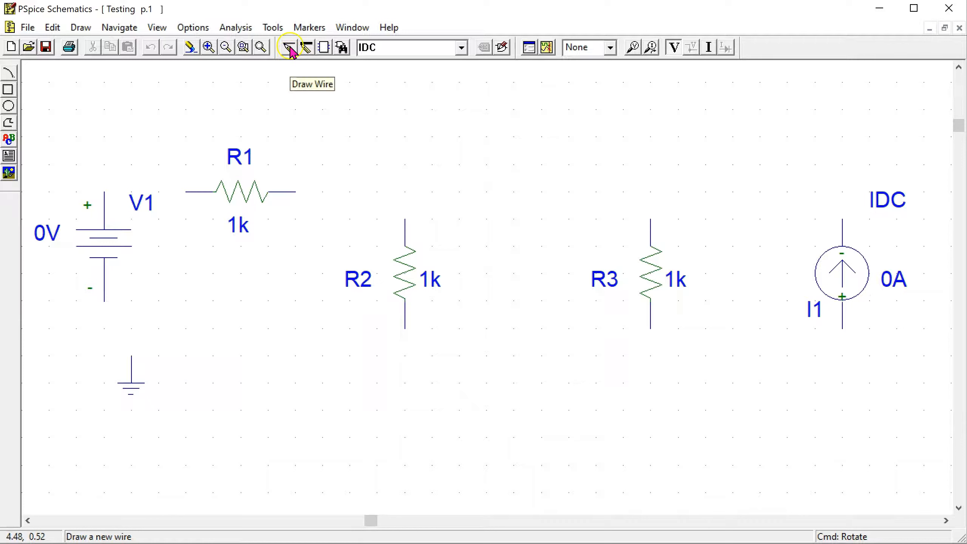
# Wire the top node from R2 through R3 to the current source I1
pyautogui.click(288, 47)
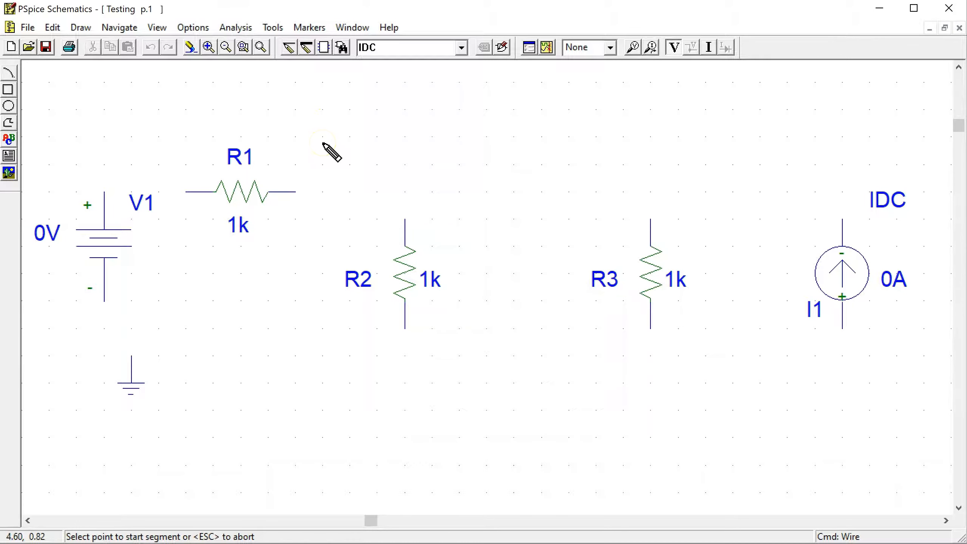
pyautogui.moveTo(405, 217)
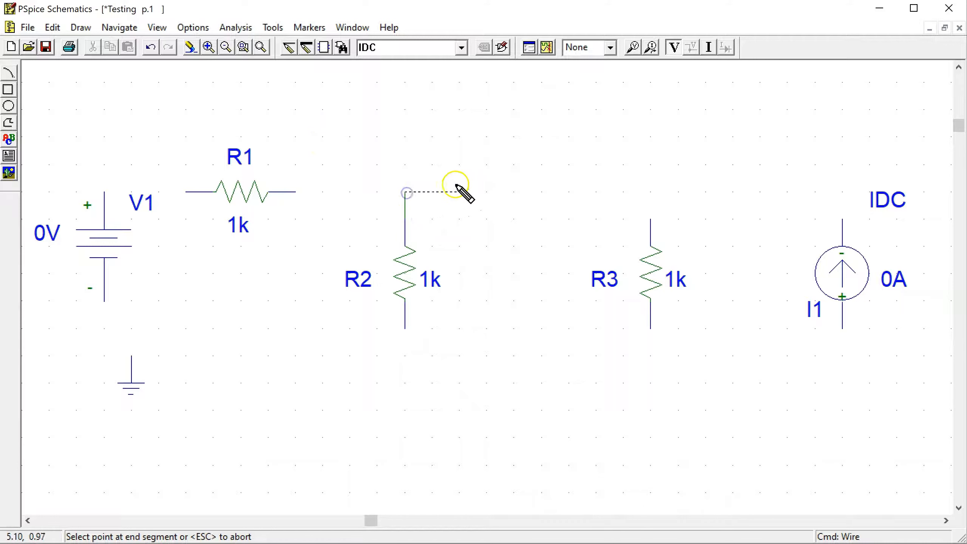
pyautogui.click(649, 192)
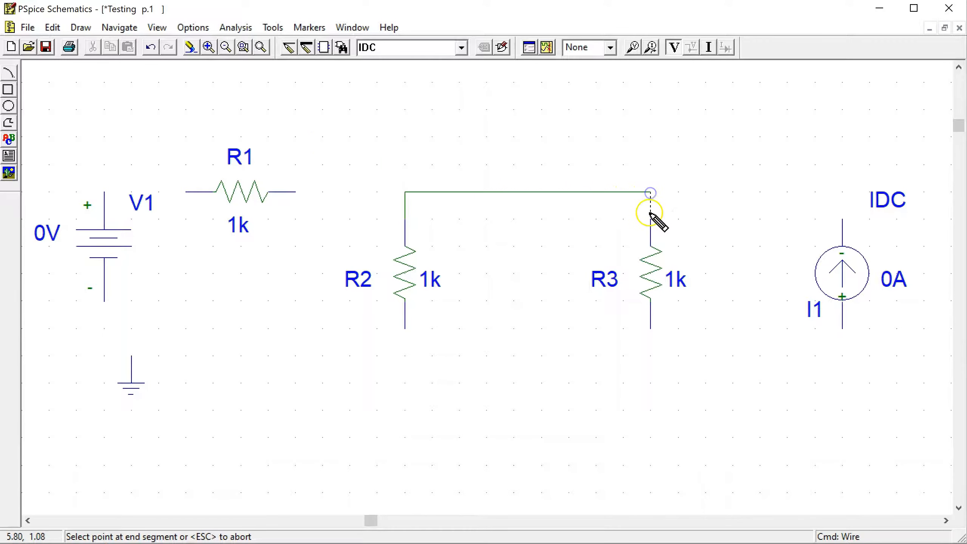
pyautogui.click(649, 192)
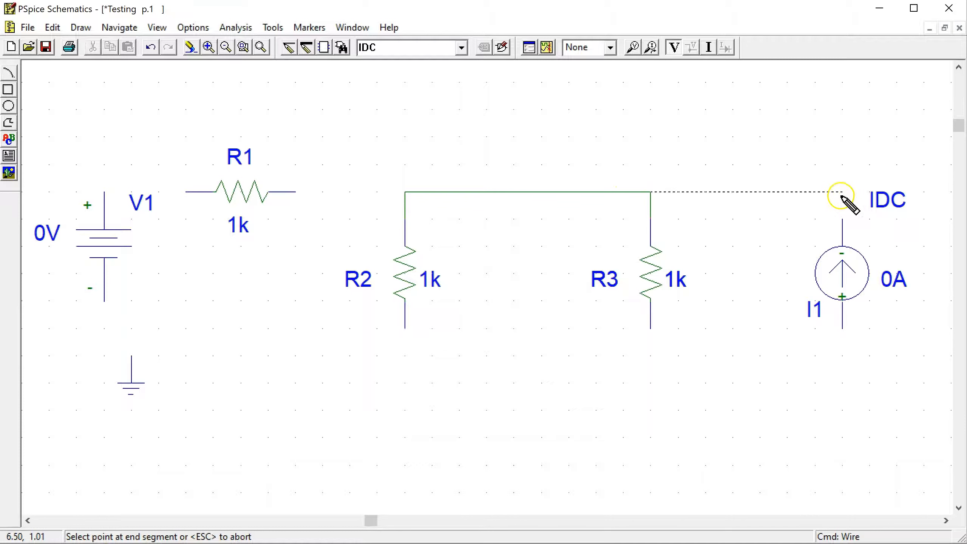
pyautogui.click(841, 195)
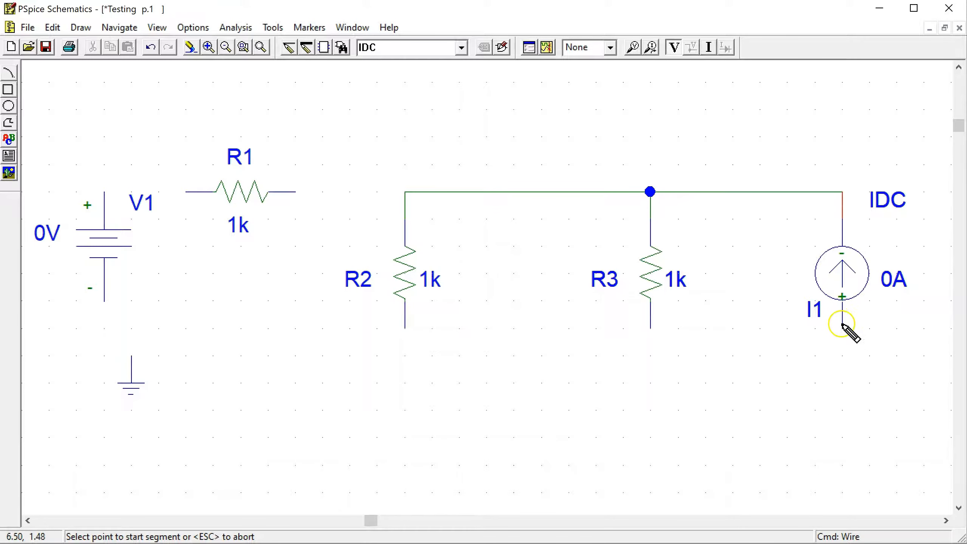
pyautogui.click(841, 324)
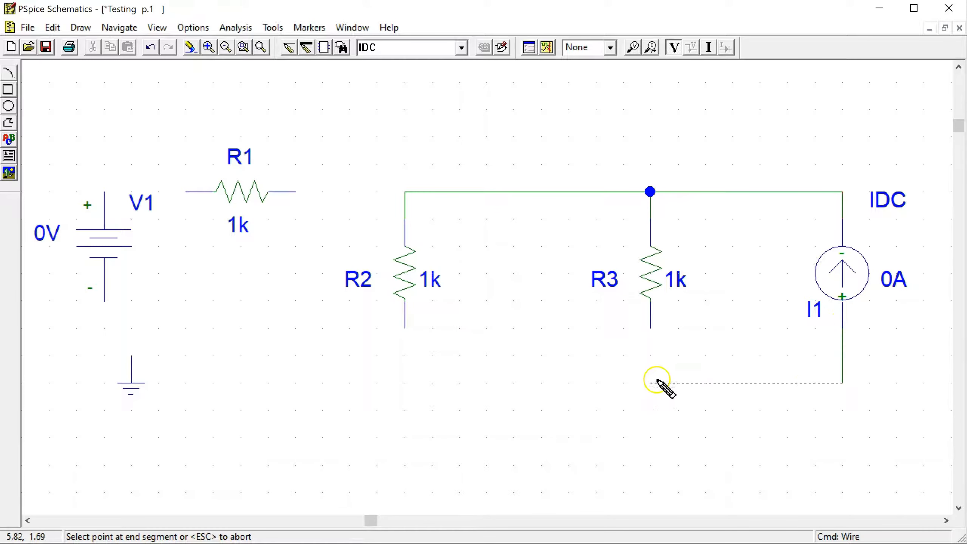
# Wire the bottom return from I1 through R3 to ground, and V1 through R1 to the top node
pyautogui.click(650, 380)
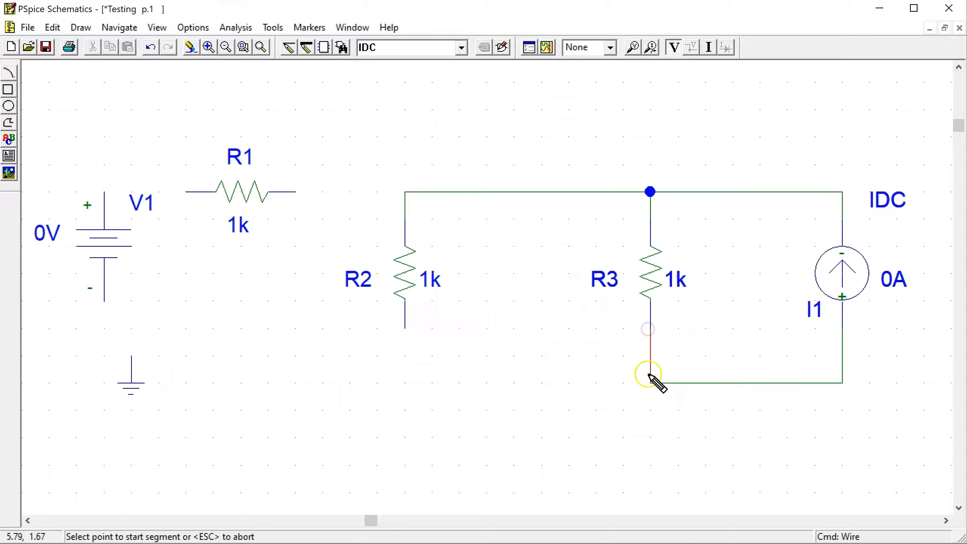
pyautogui.click(648, 379)
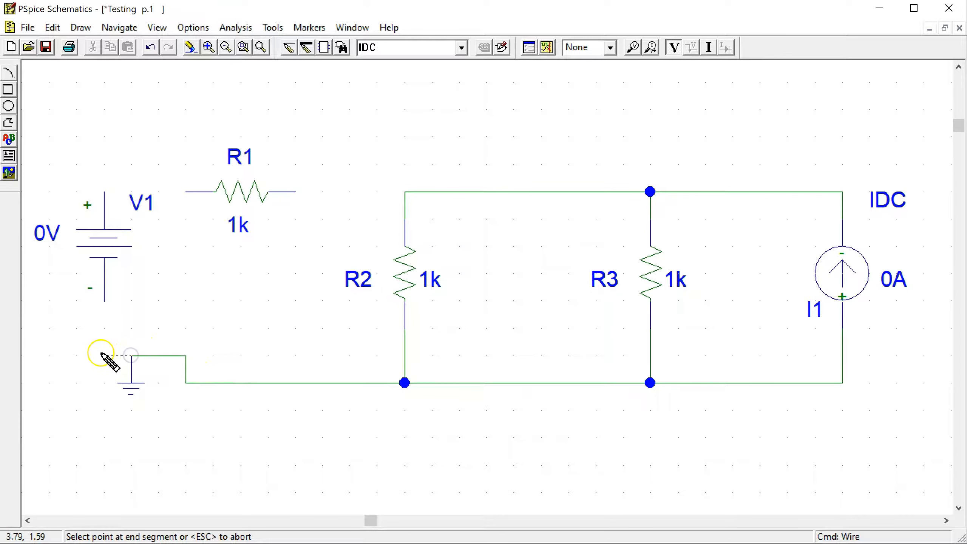
pyautogui.click(130, 355)
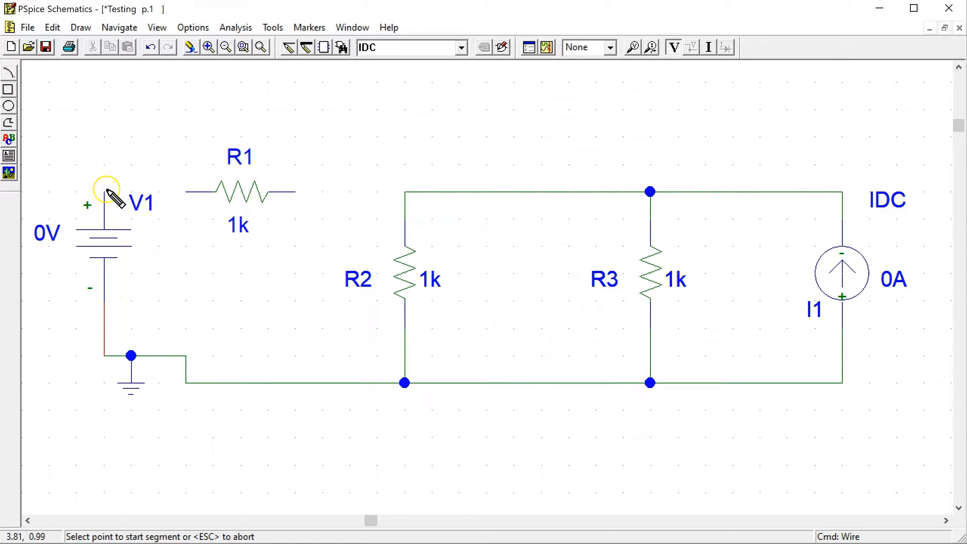
pyautogui.moveTo(105, 191); pyautogui.dragTo(183, 191)
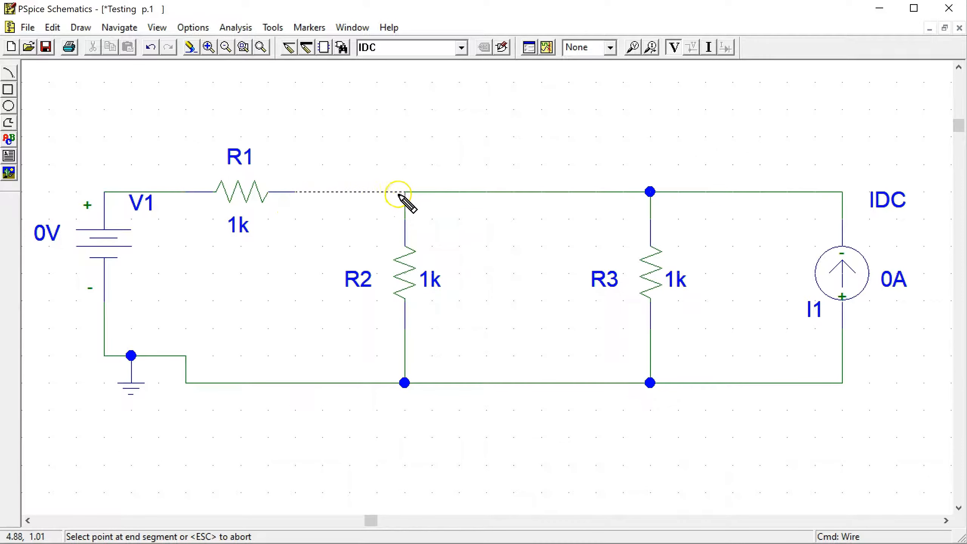
pyautogui.click(399, 193)
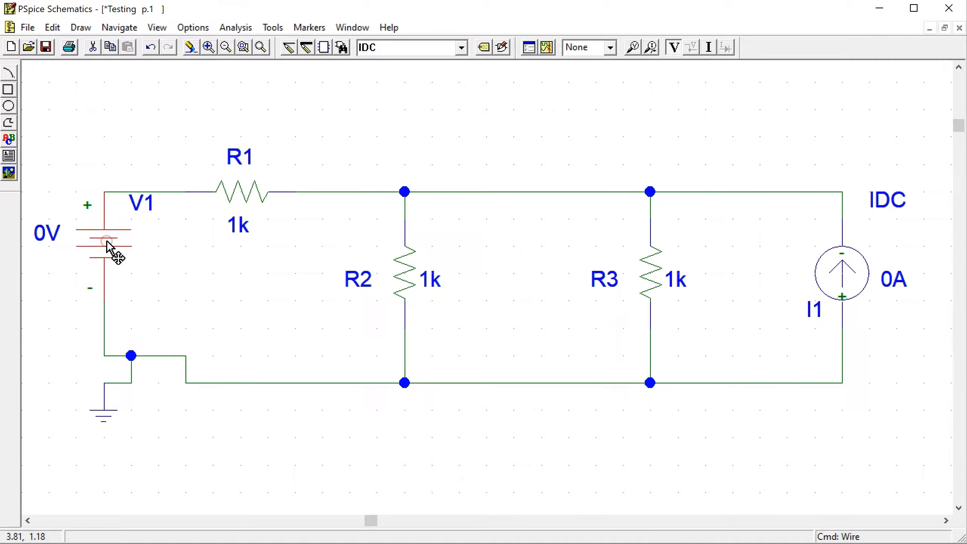
# Set voltage source V1's DC attribute to 50V and save the attribute
pyautogui.doubleClick(106, 243)
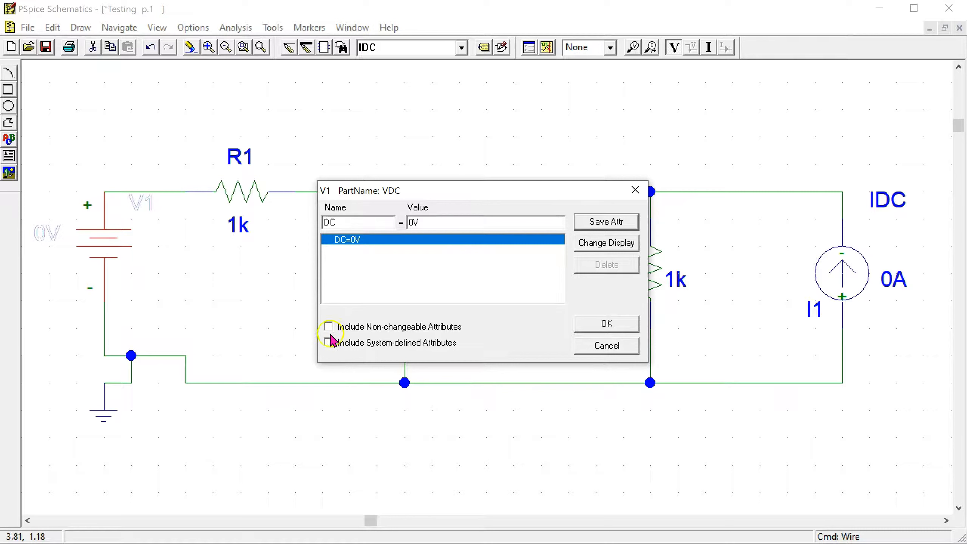
pyautogui.click(329, 343)
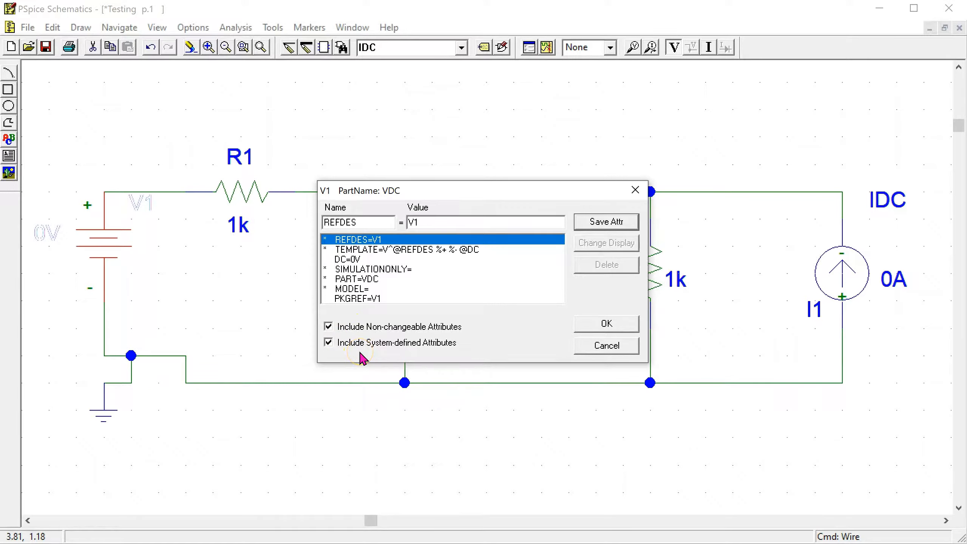
pyautogui.click(328, 343)
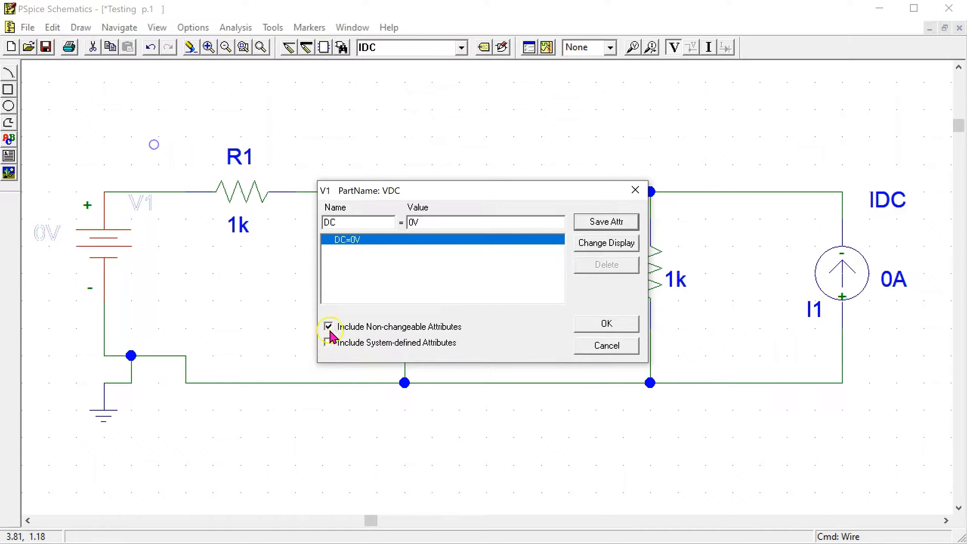
pyautogui.click(328, 326)
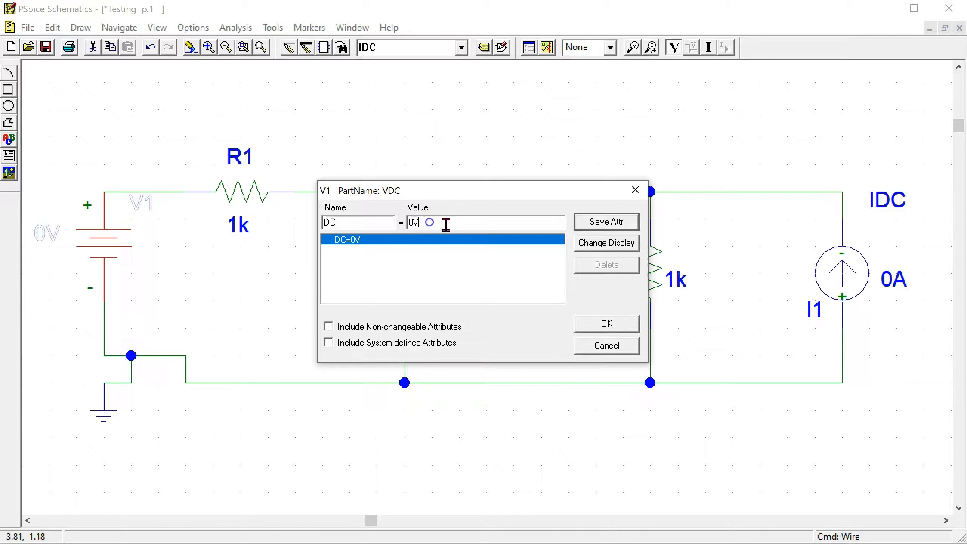
pyautogui.write('50')
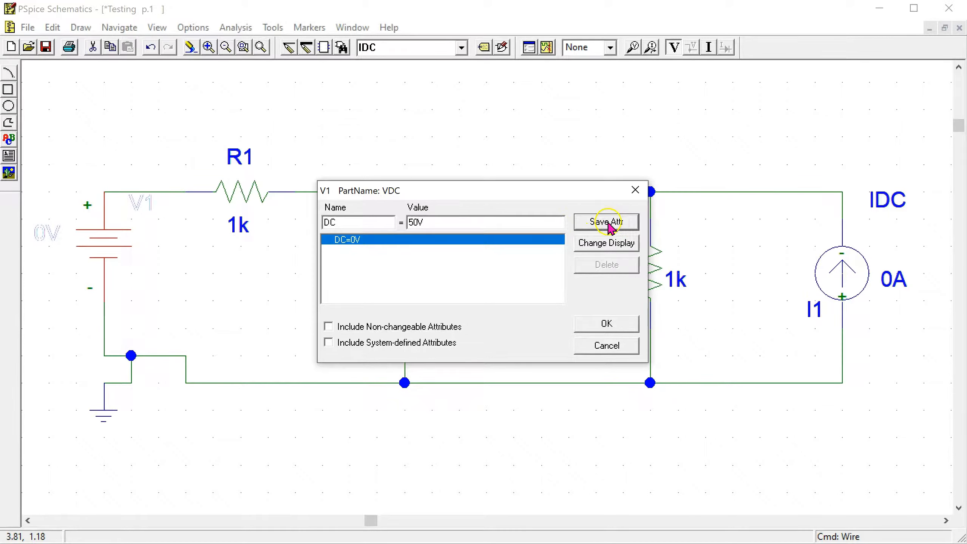
pyautogui.click(606, 221)
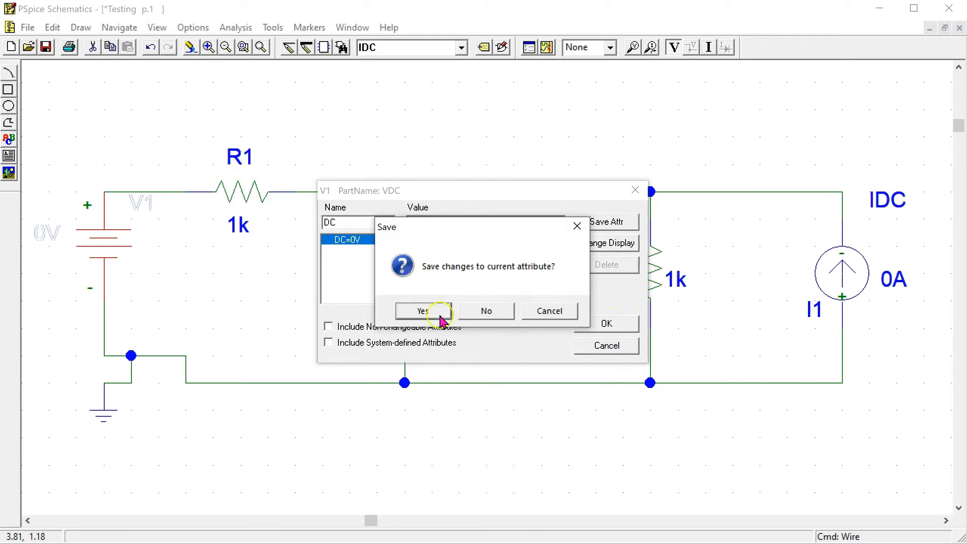
pyautogui.click(423, 310)
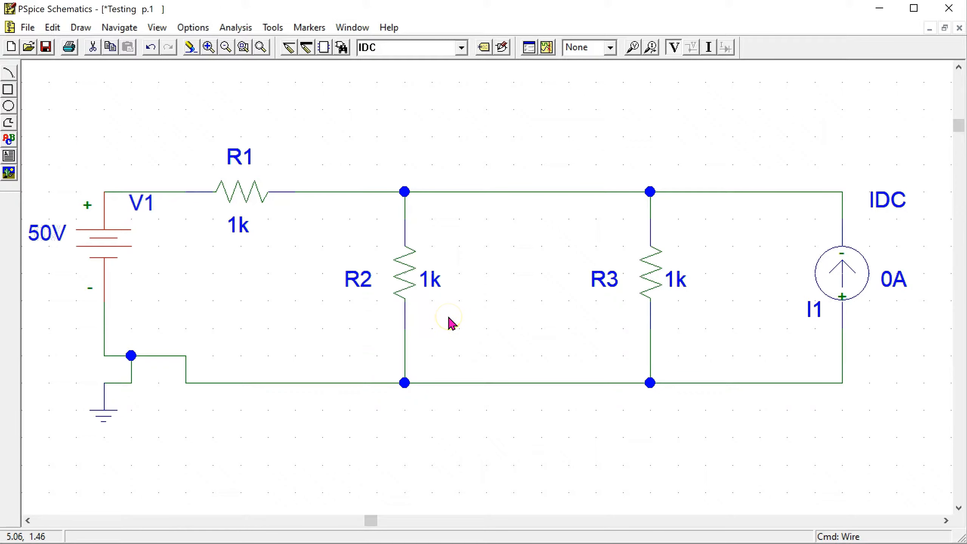
# Set resistor values R1 5, R2 40 and R3 10 ohms via their value labels
pyautogui.doubleClick(238, 224)
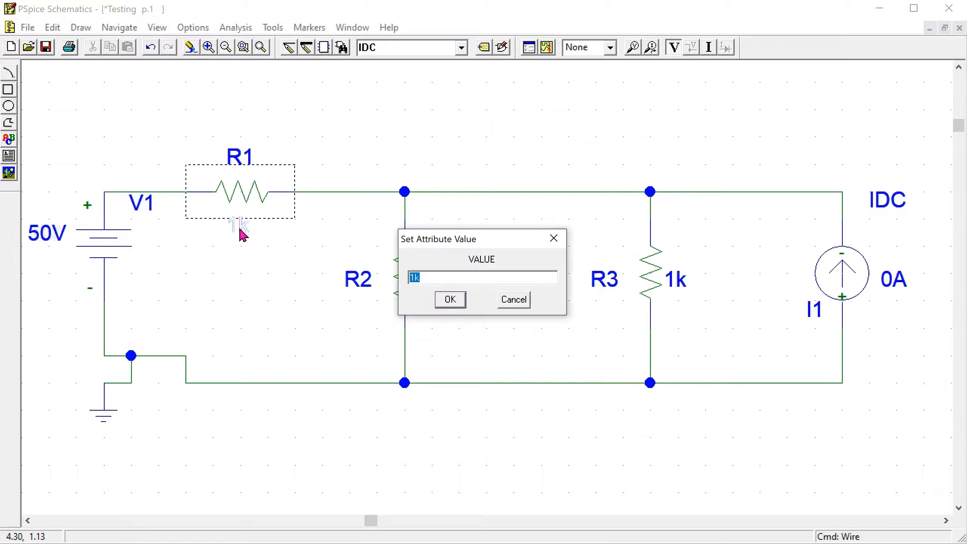
pyautogui.write('5')
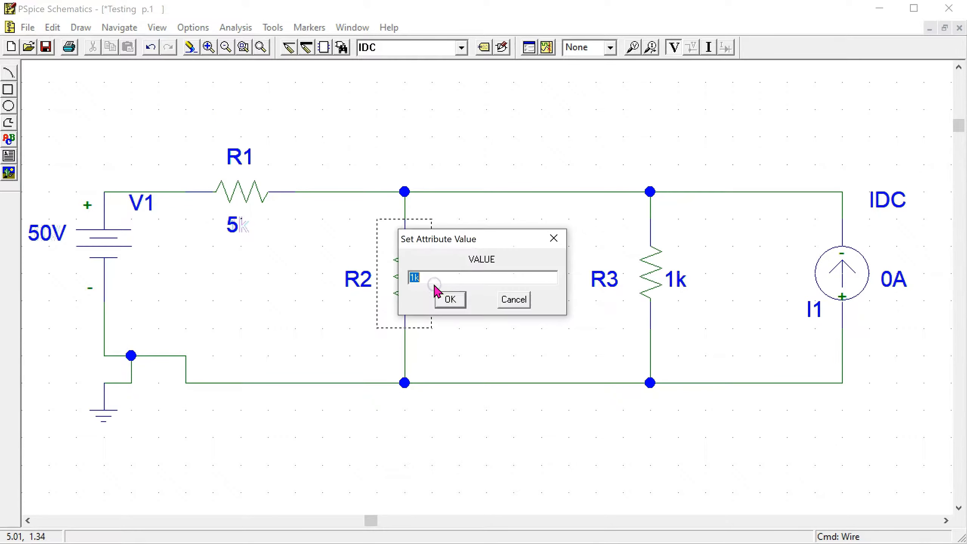
pyautogui.write('40')
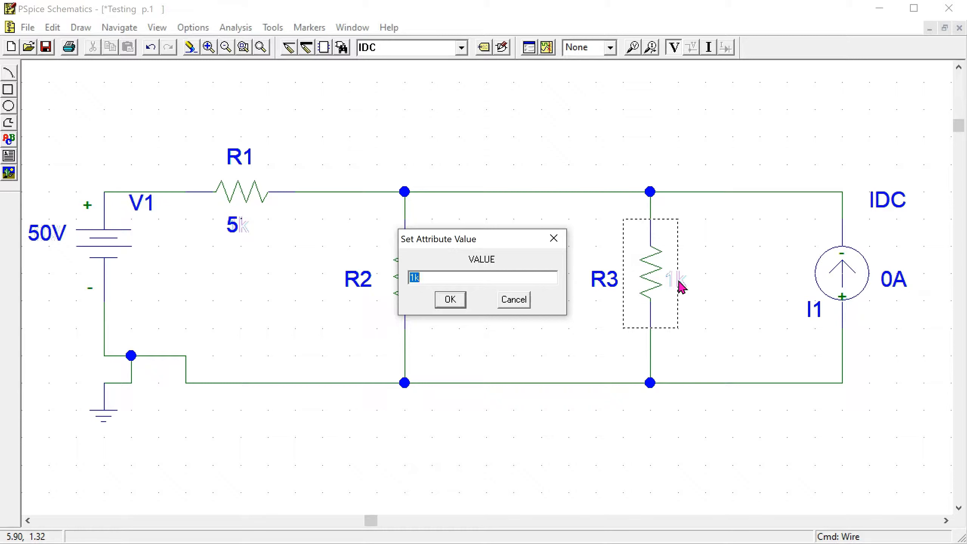
pyautogui.click(450, 299)
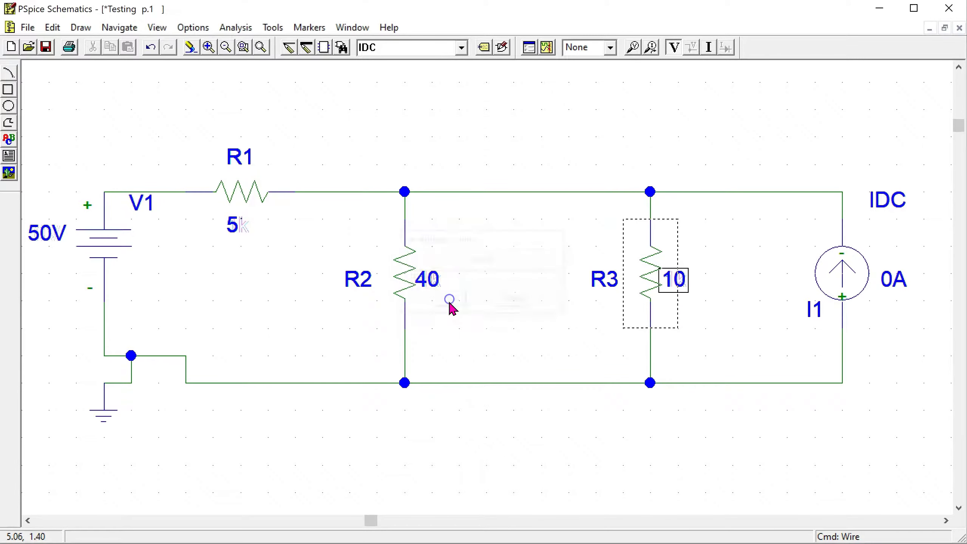
# Set current source I1's DC attribute to 3A and save the schematic
pyautogui.doubleClick(843, 273)
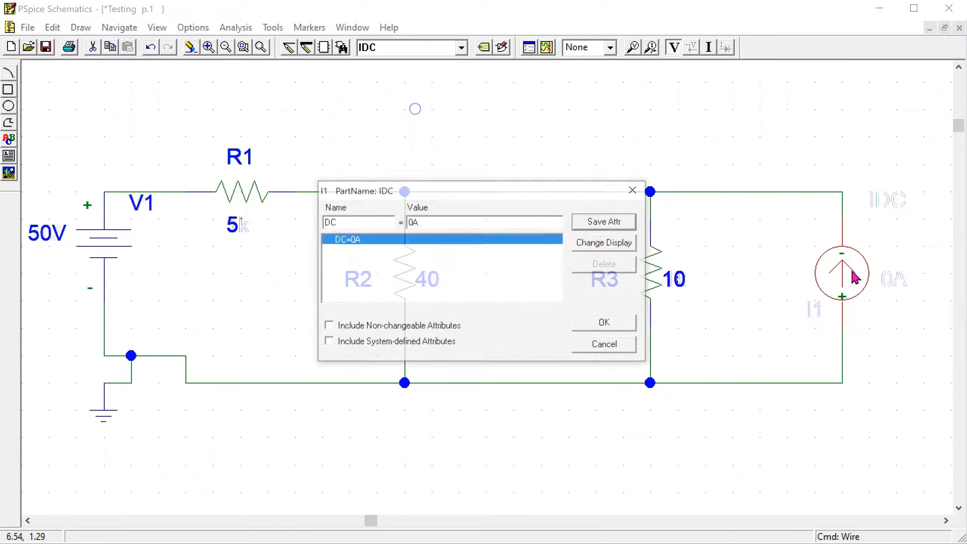
pyautogui.click(455, 221)
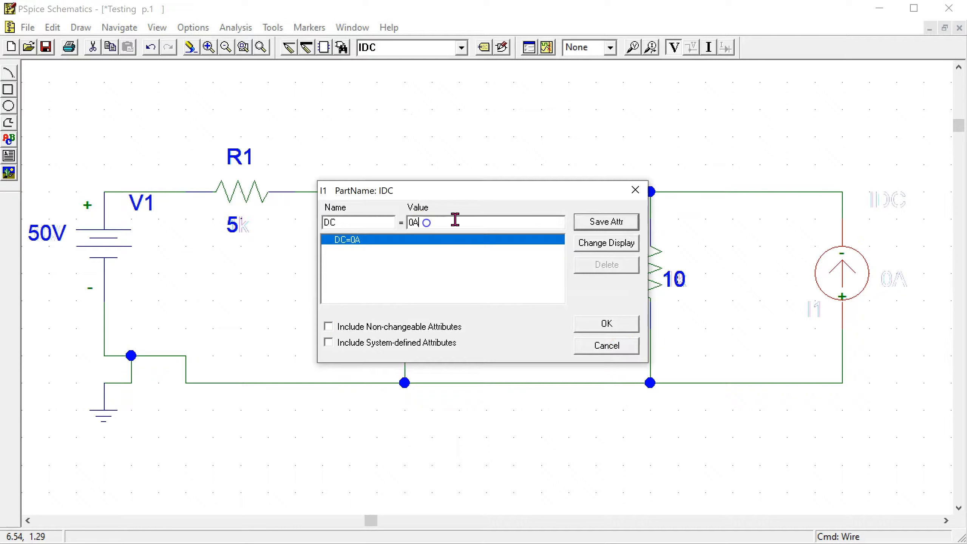
pyautogui.write('3')
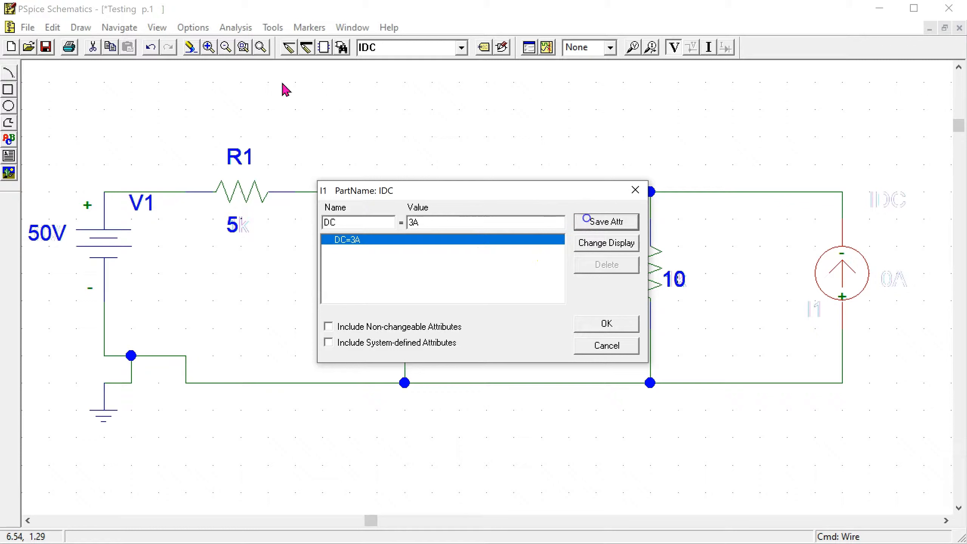
pyautogui.click(606, 324)
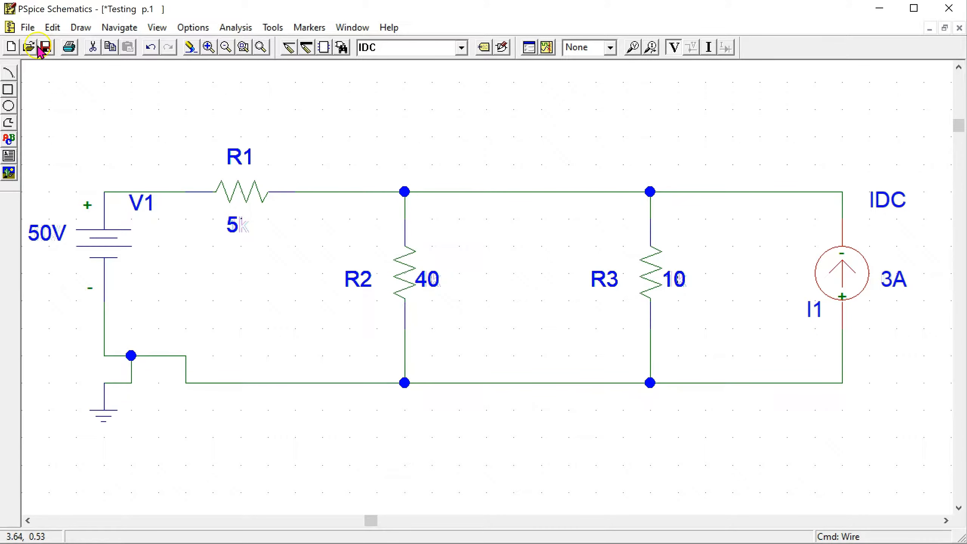
pyautogui.click(46, 47)
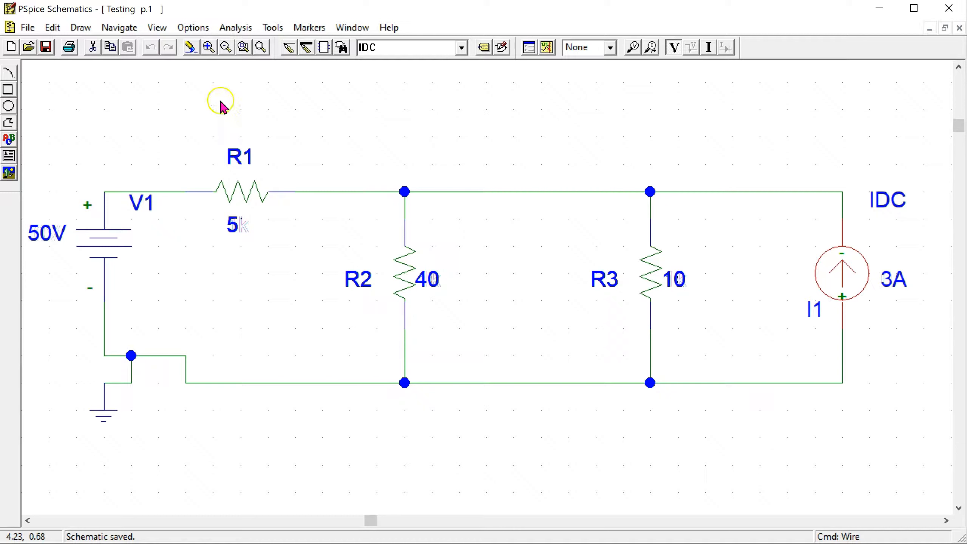
# Enable Bias Point Detail in Analysis Setup and close the dialog
pyautogui.click(235, 27)
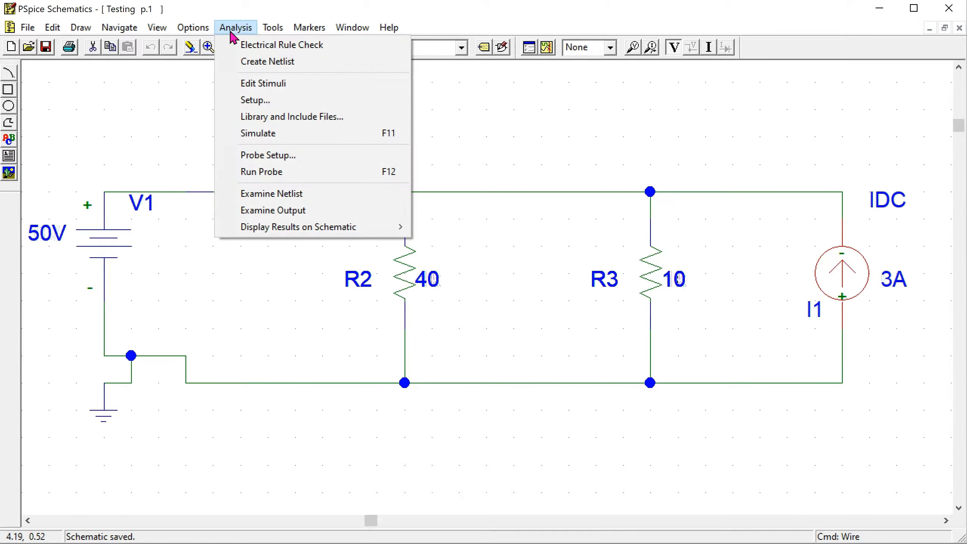
pyautogui.moveTo(282, 102)
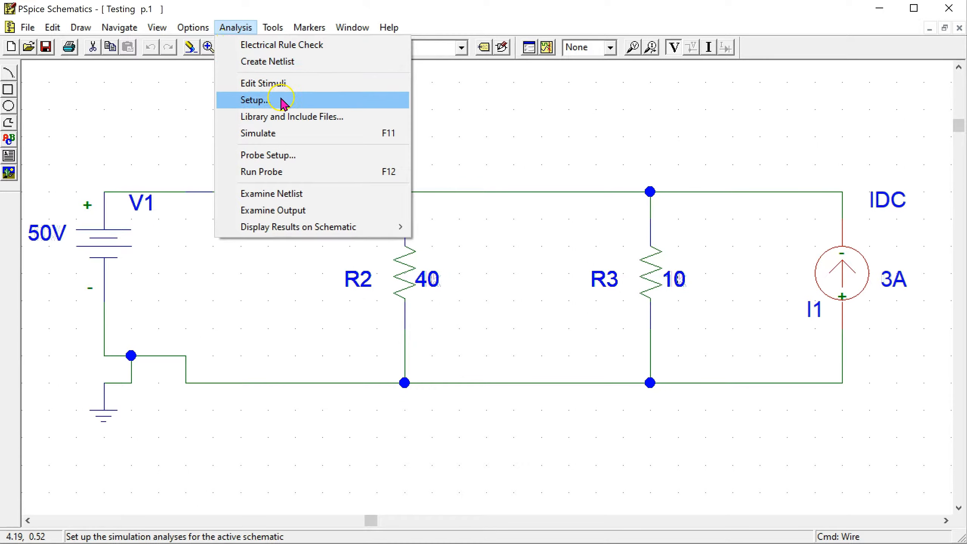
pyautogui.click(253, 100)
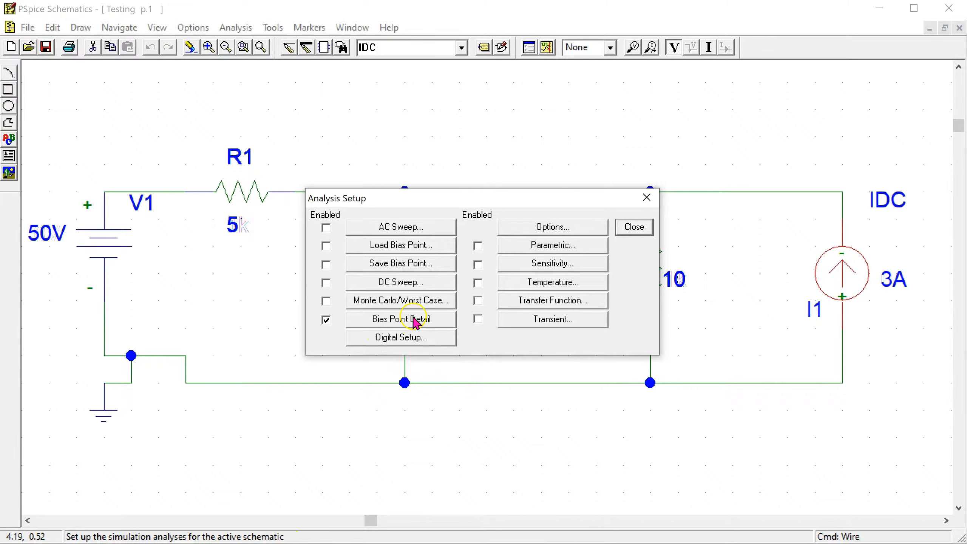
pyautogui.click(326, 321)
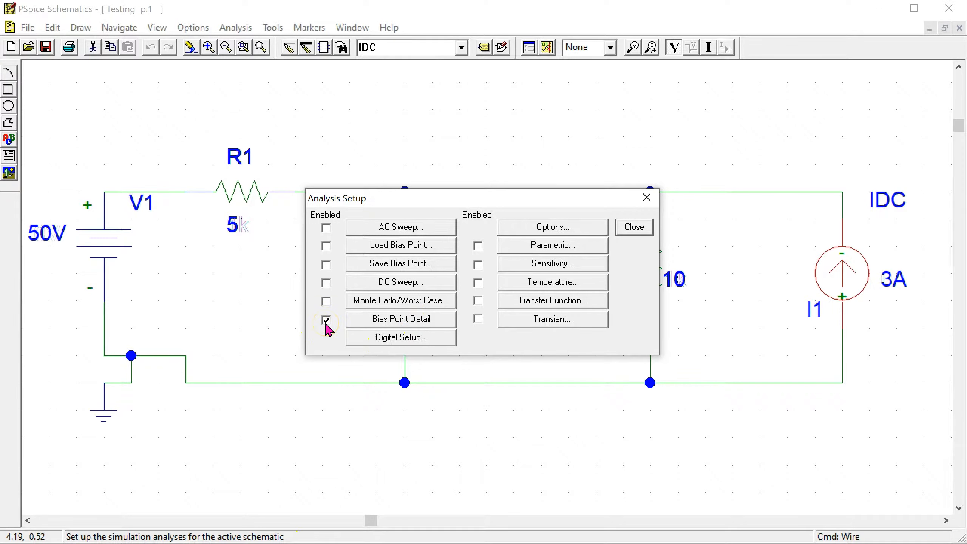
pyautogui.click(325, 321)
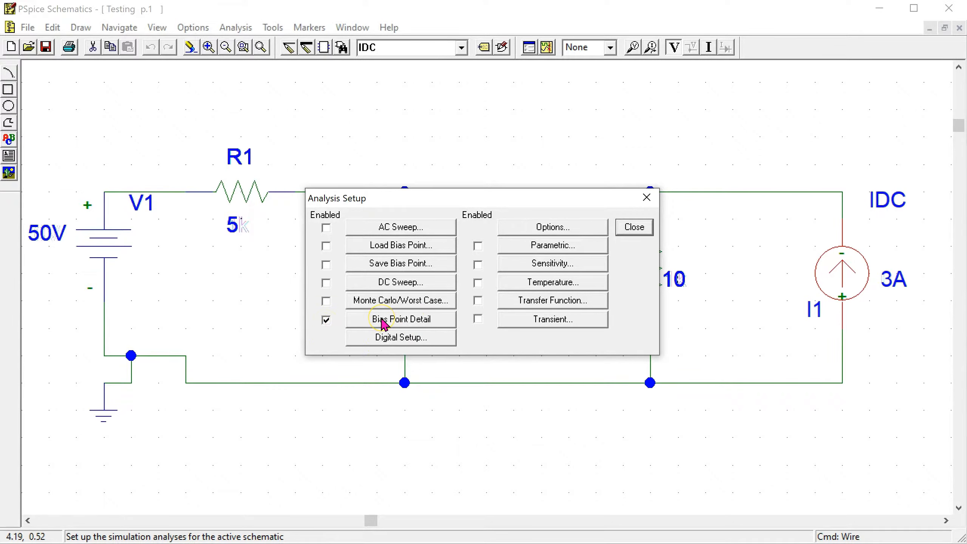
pyautogui.moveTo(403, 326)
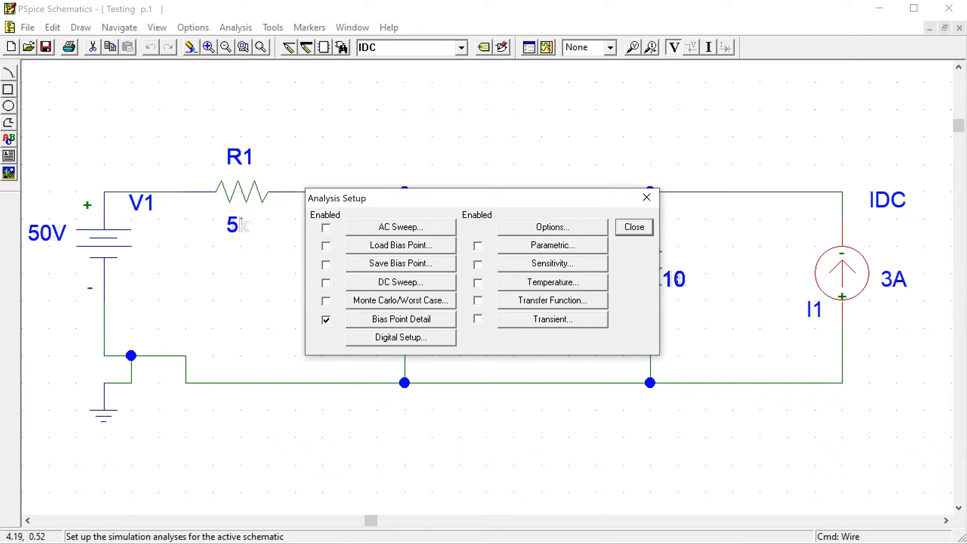
pyautogui.click(634, 226)
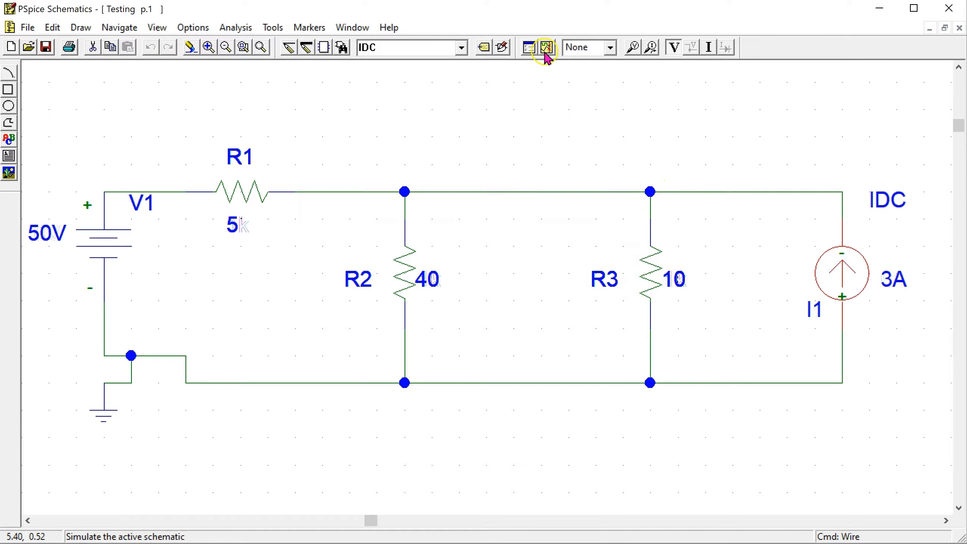
# Run the bias point simulation in PSpice A/D until the log shows completion
pyautogui.click(544, 48)
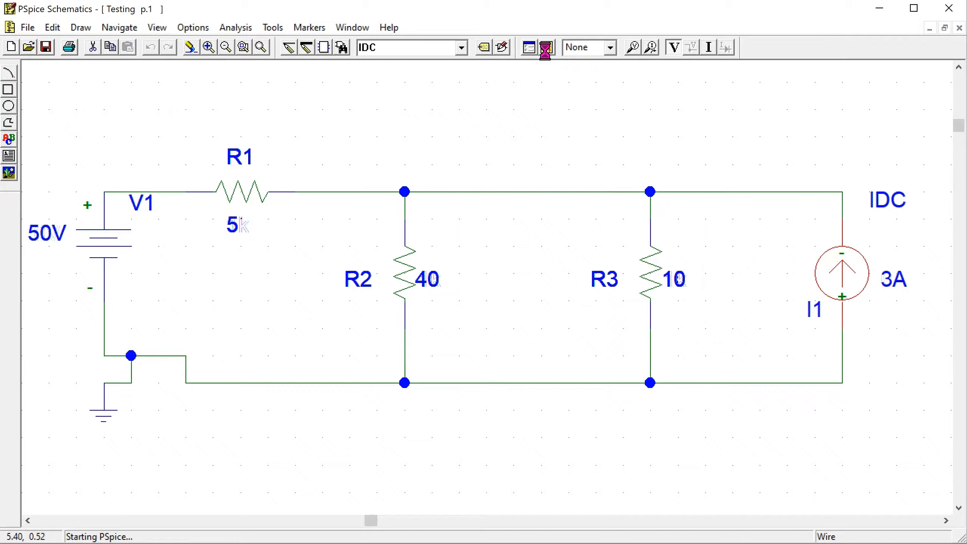
pyautogui.click(546, 47)
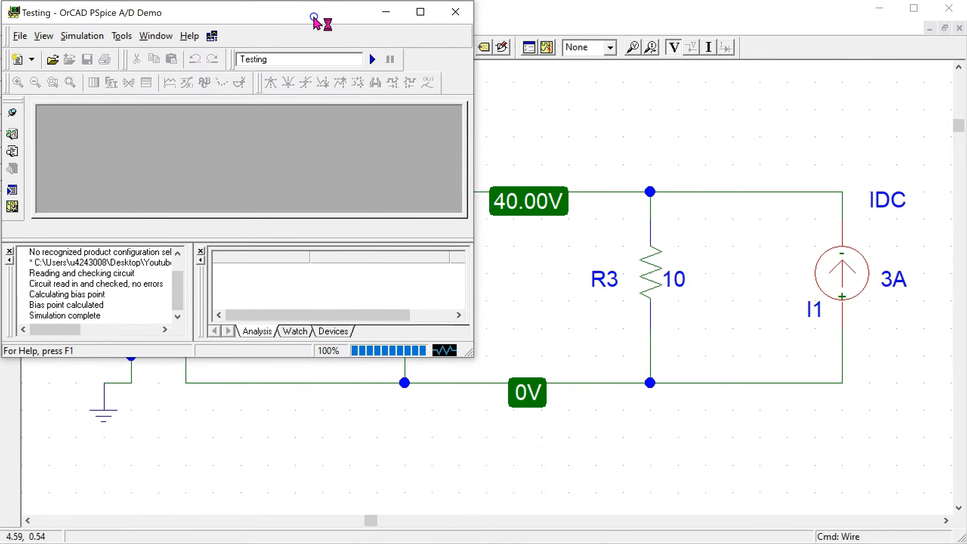
pyautogui.moveTo(482, 356)
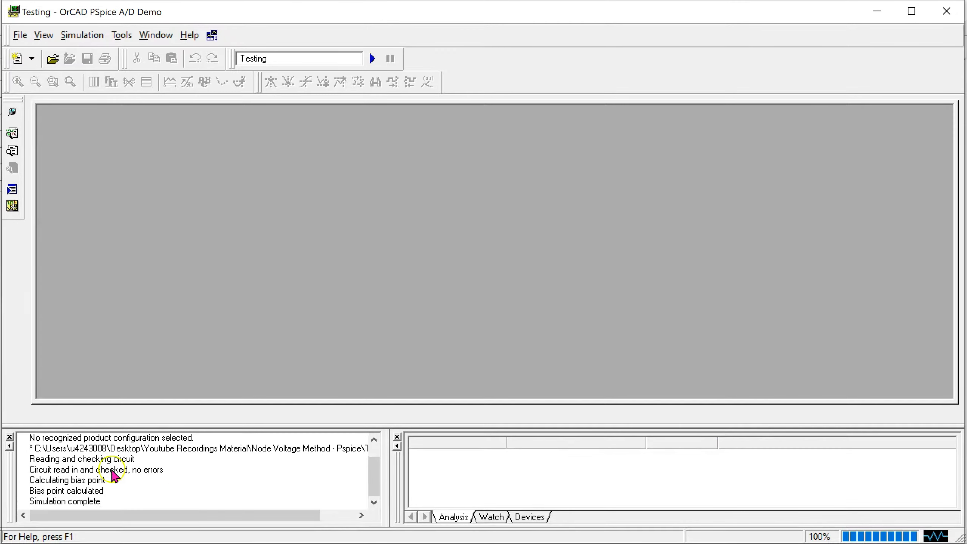
pyautogui.moveTo(157, 486)
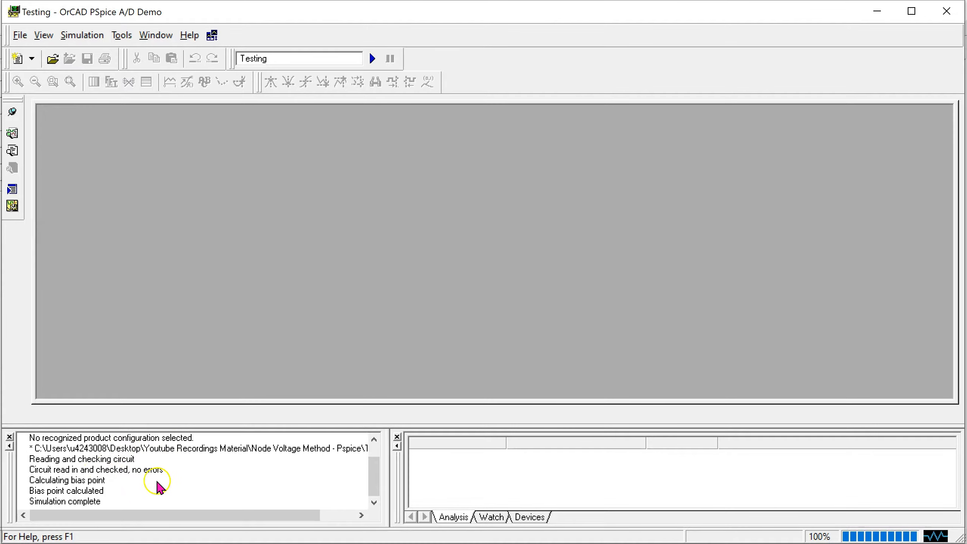
pyautogui.moveTo(195, 479)
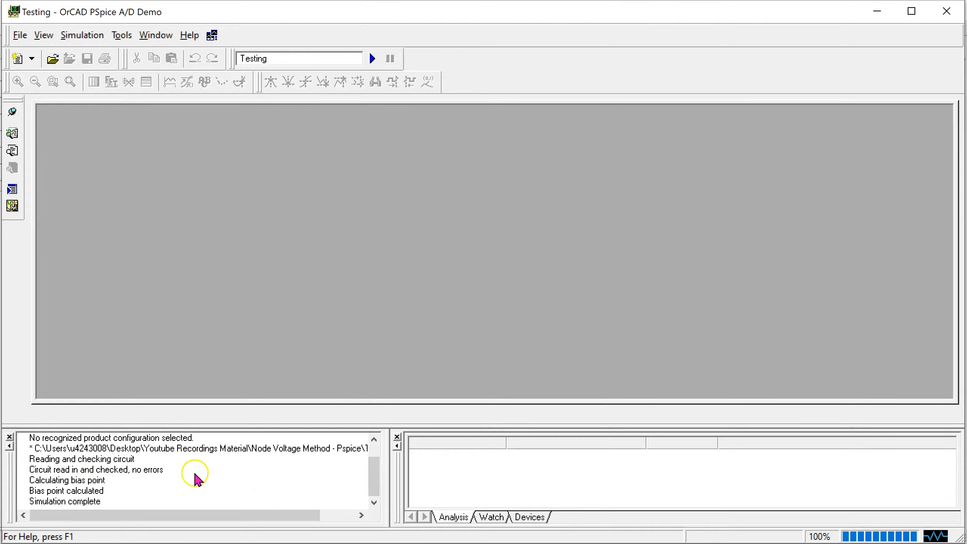
pyautogui.moveTo(254, 477)
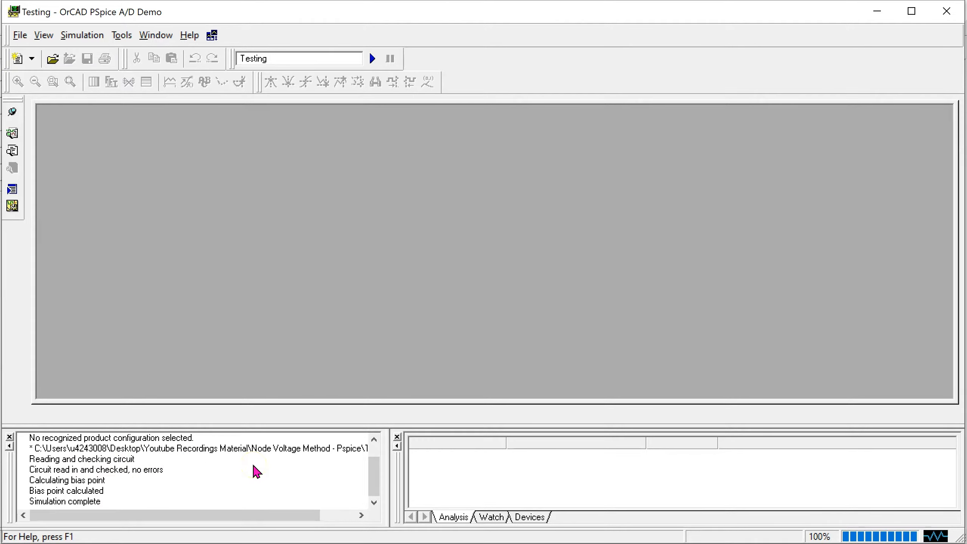
pyautogui.click(501, 322)
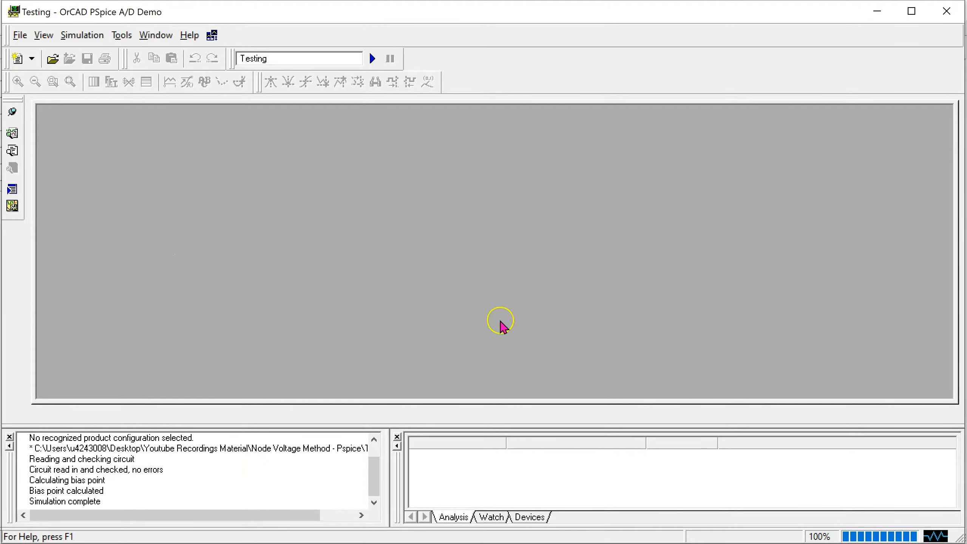
pyautogui.moveTo(377, 229)
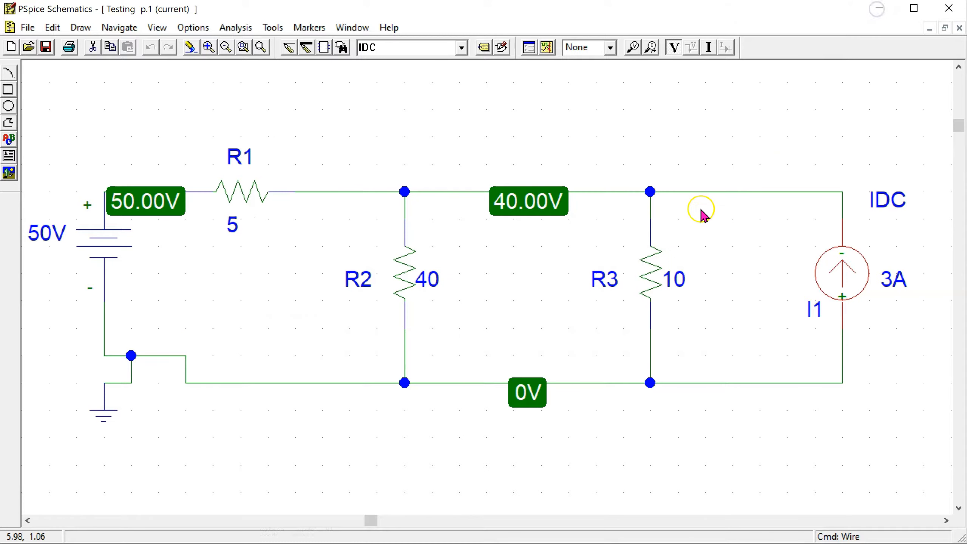
# Refresh the node-voltage display and drag the 50.00V label above the source so V1 is visible
pyautogui.click(672, 47)
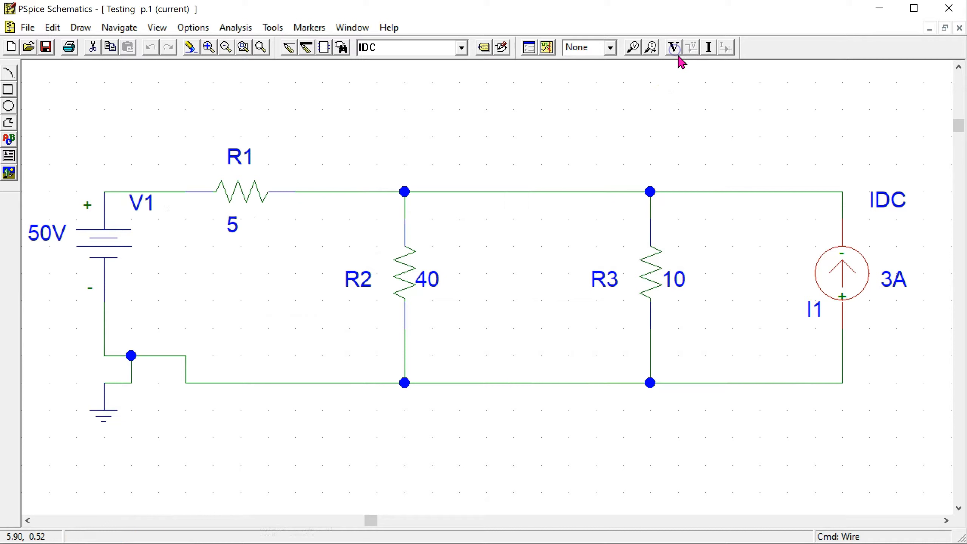
pyautogui.moveTo(674, 47)
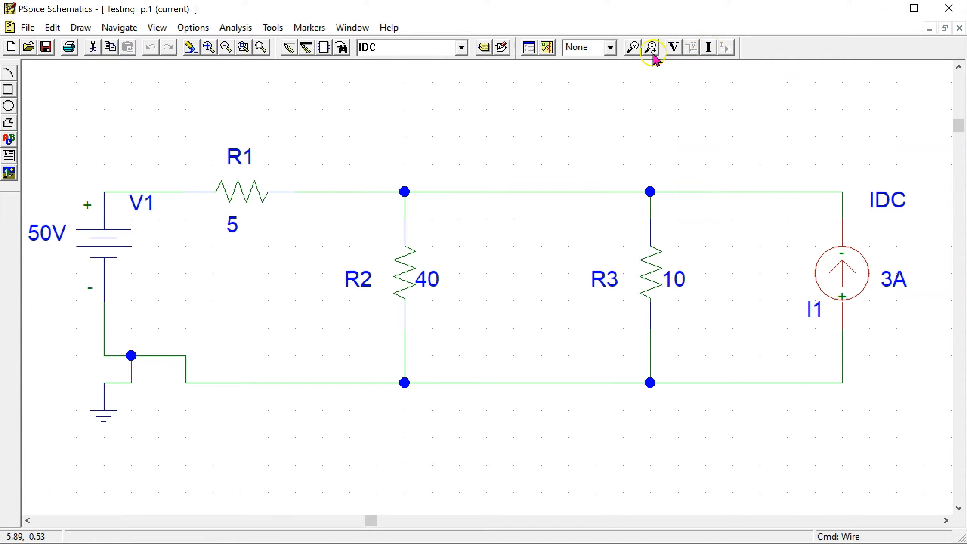
pyautogui.click(673, 47)
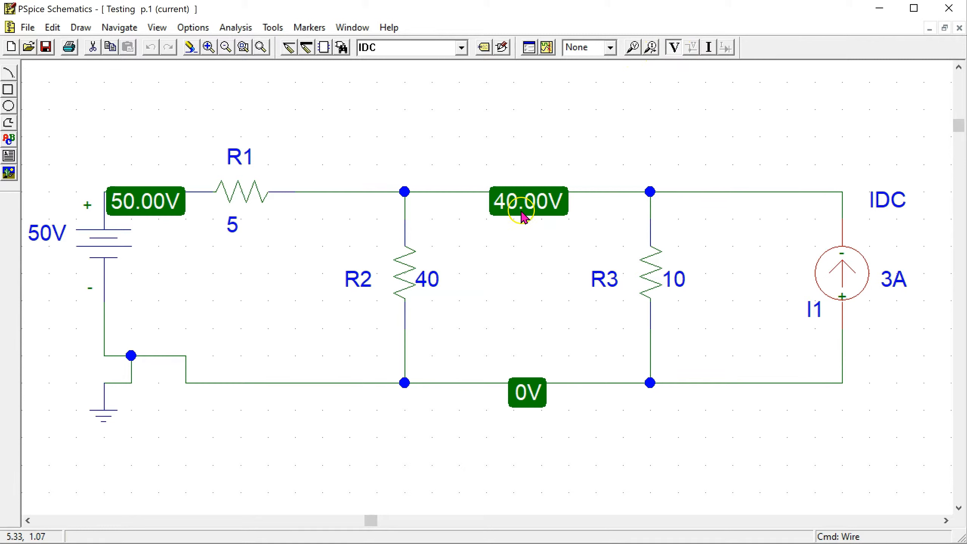
pyautogui.moveTo(404, 202)
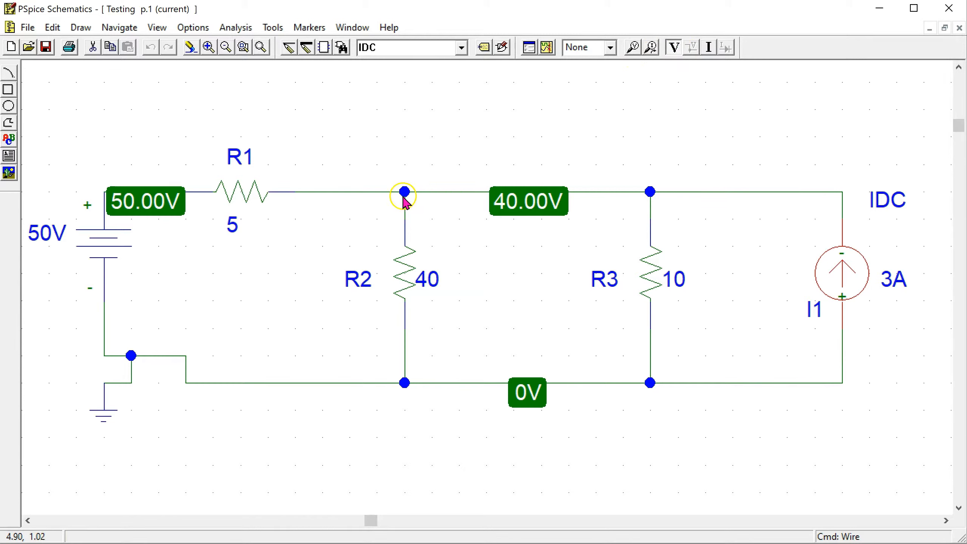
pyautogui.moveTo(402, 383)
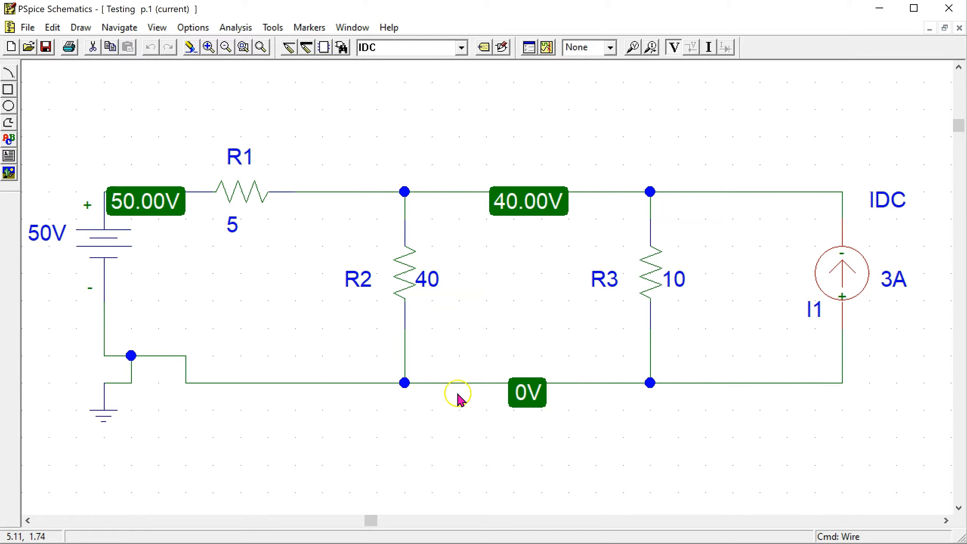
pyautogui.moveTo(465, 395)
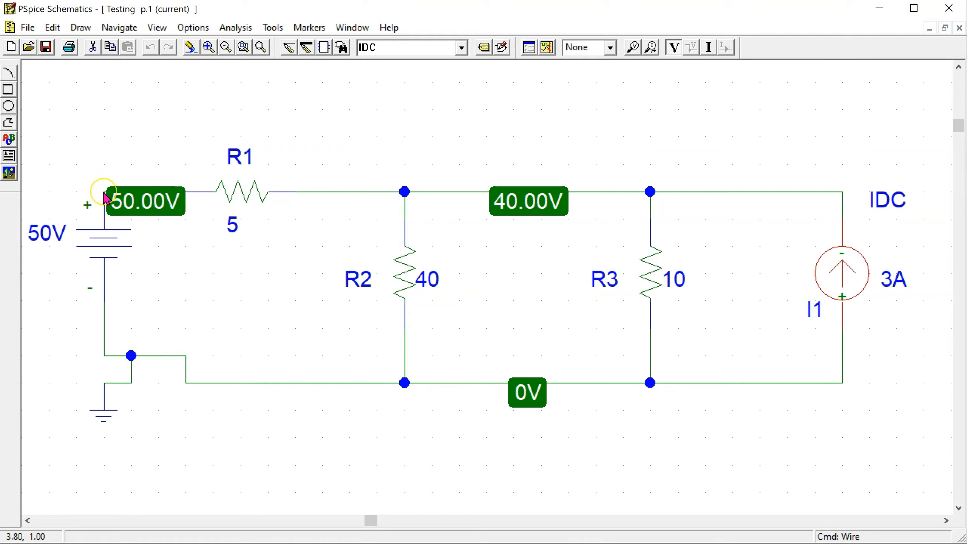
pyautogui.moveTo(41, 249)
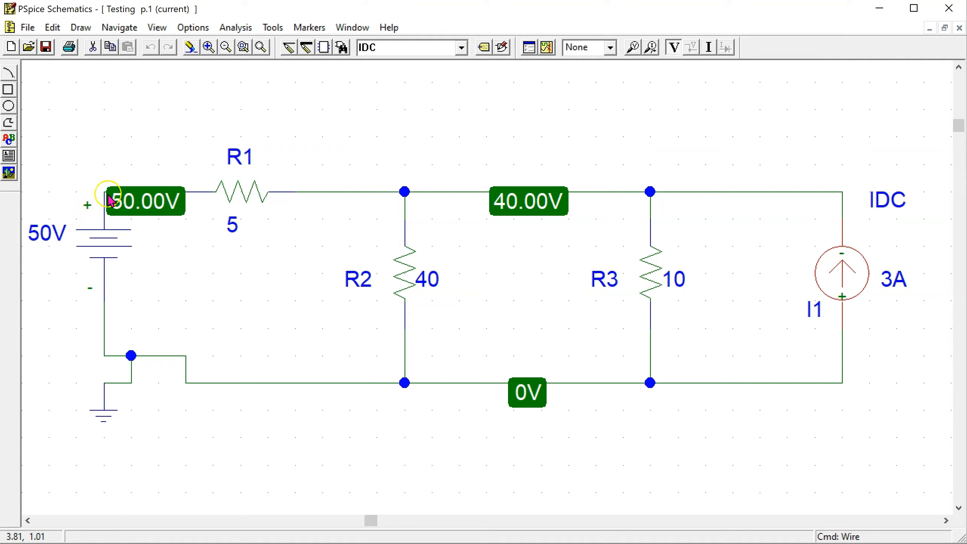
pyautogui.moveTo(420, 332)
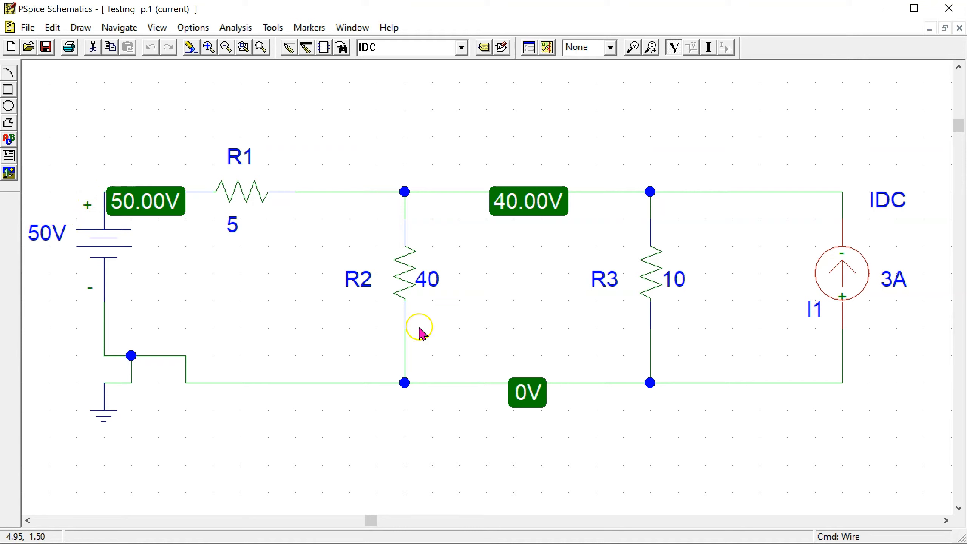
pyautogui.click(145, 202)
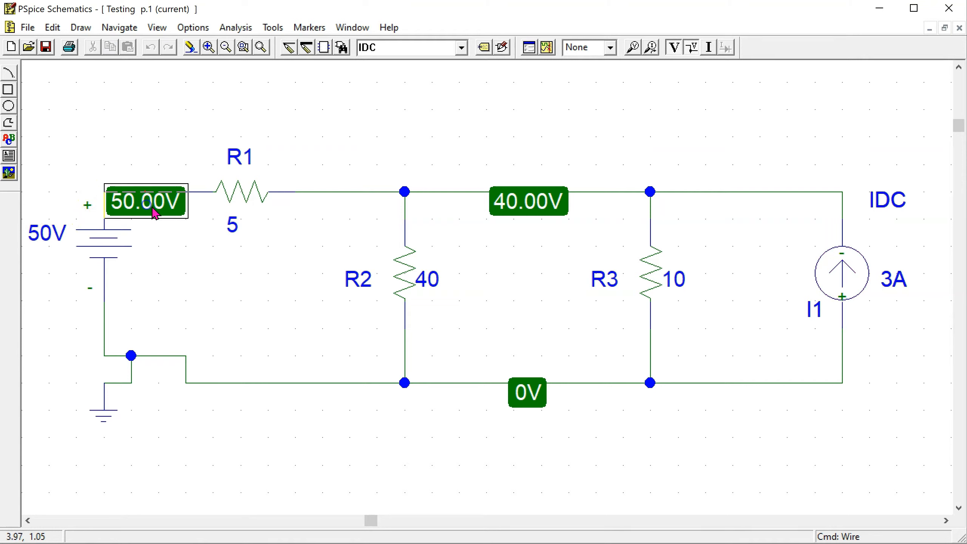
pyautogui.moveTo(146, 202); pyautogui.dragTo(117, 161)
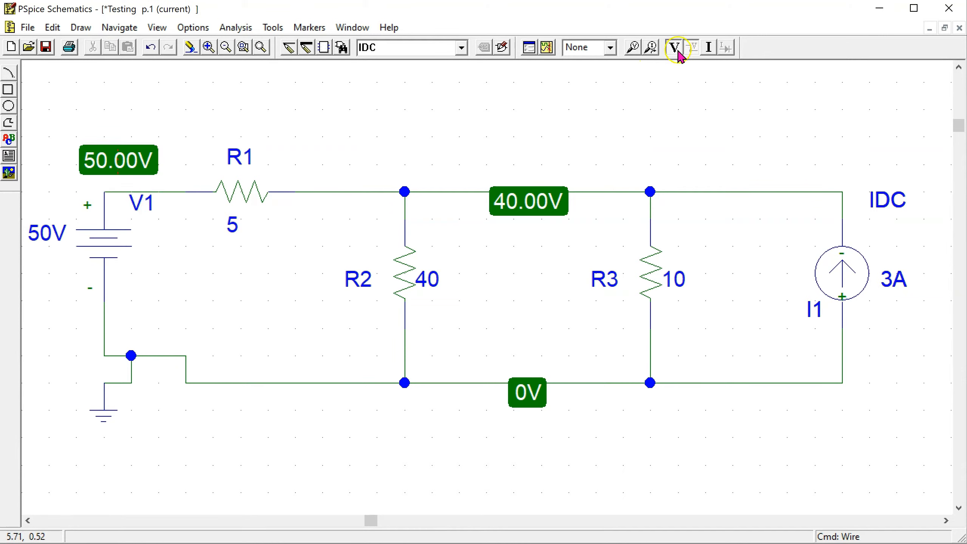
# Enable bias current display (2.000A, 1.000A, 4.000A, 3.000A) alongside the node voltages
pyautogui.click(709, 46)
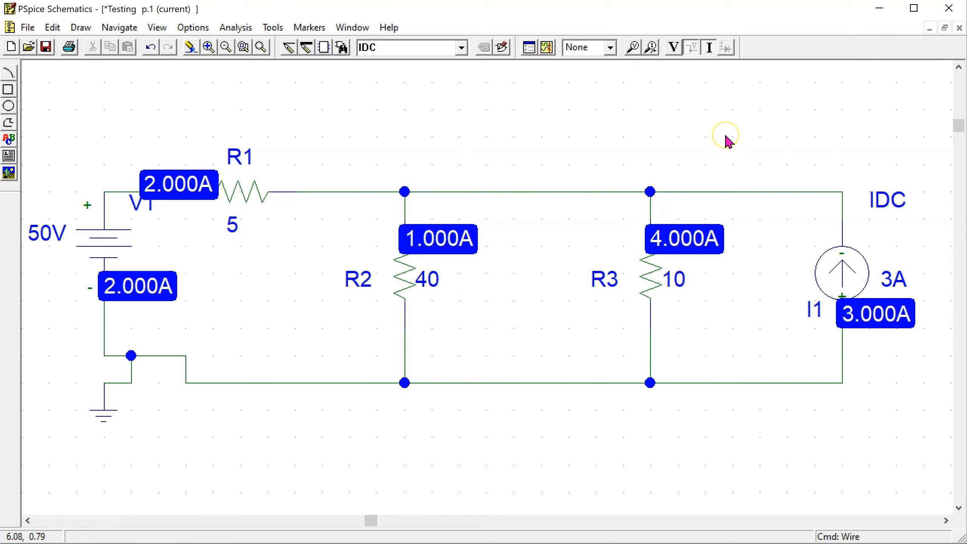
pyautogui.moveTo(728, 142)
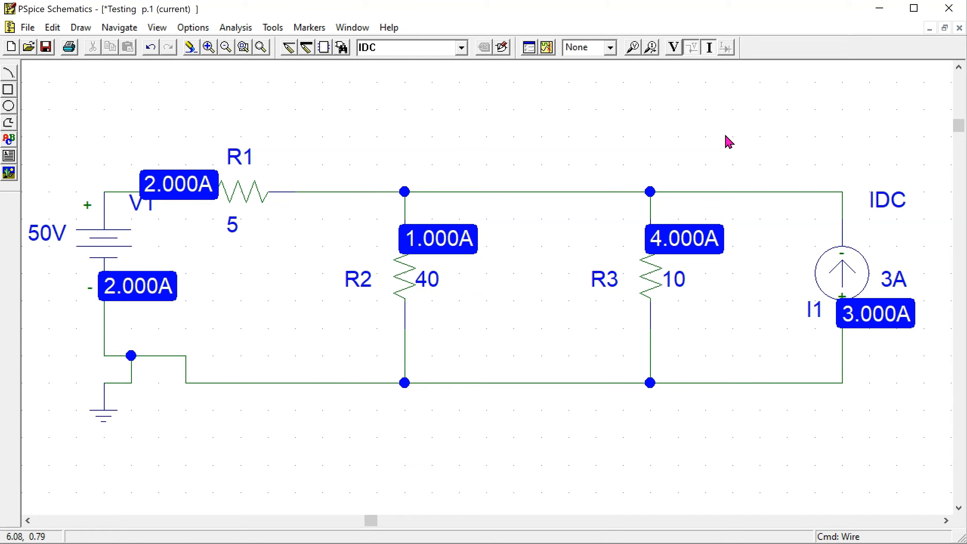
pyautogui.click(673, 47)
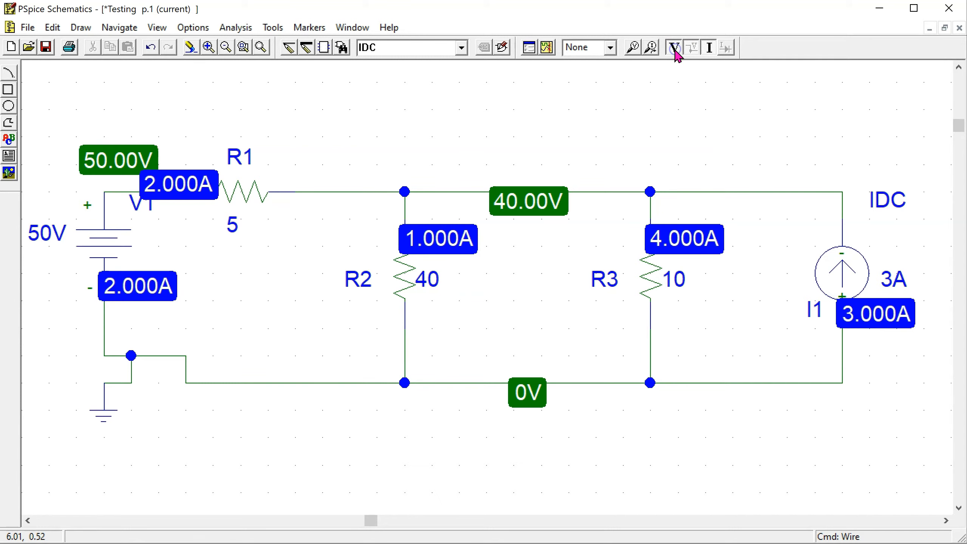